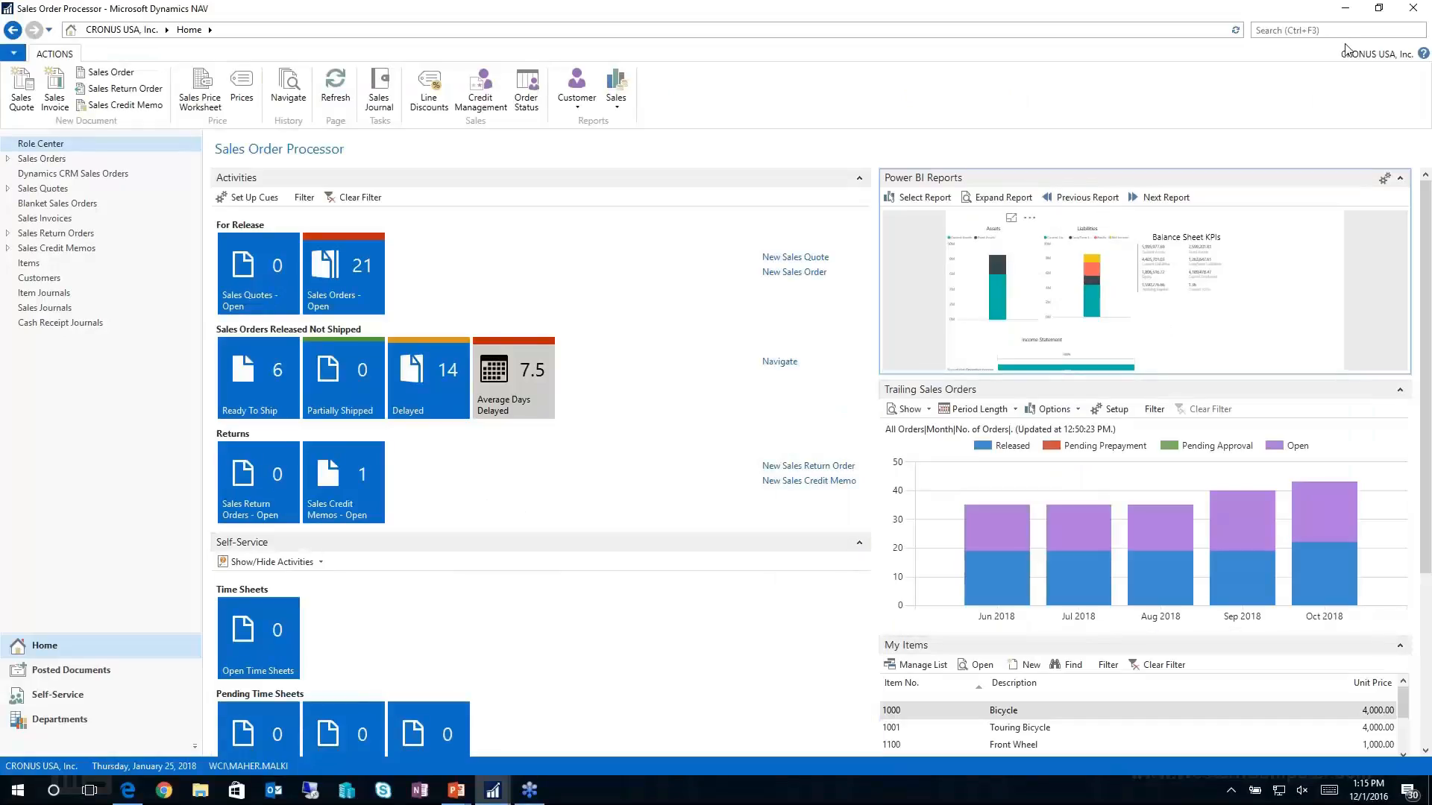
- Search for 'crm' to reach the Microsoft Dynamics CRM Connection Setup page
click(1333, 30)
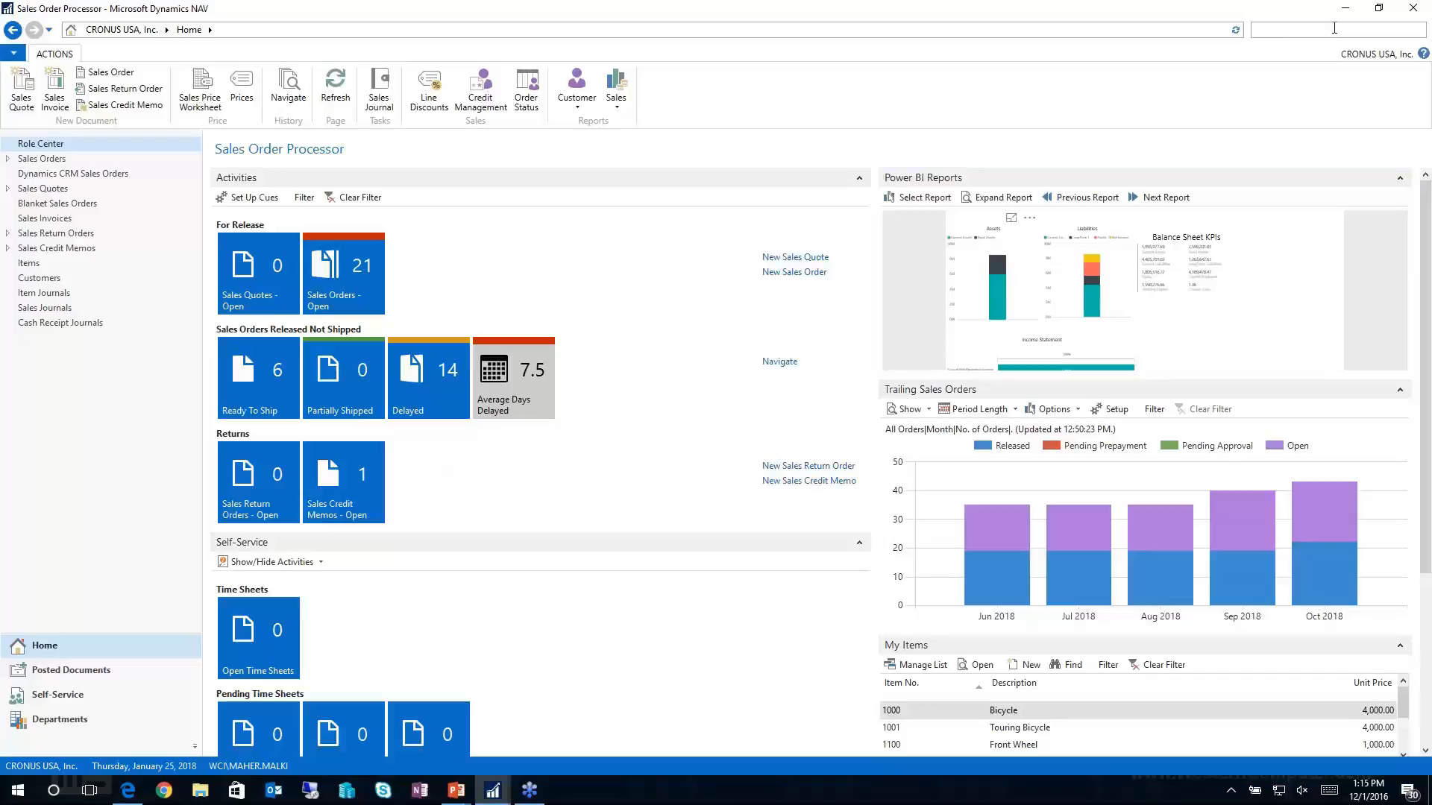
text(crm)
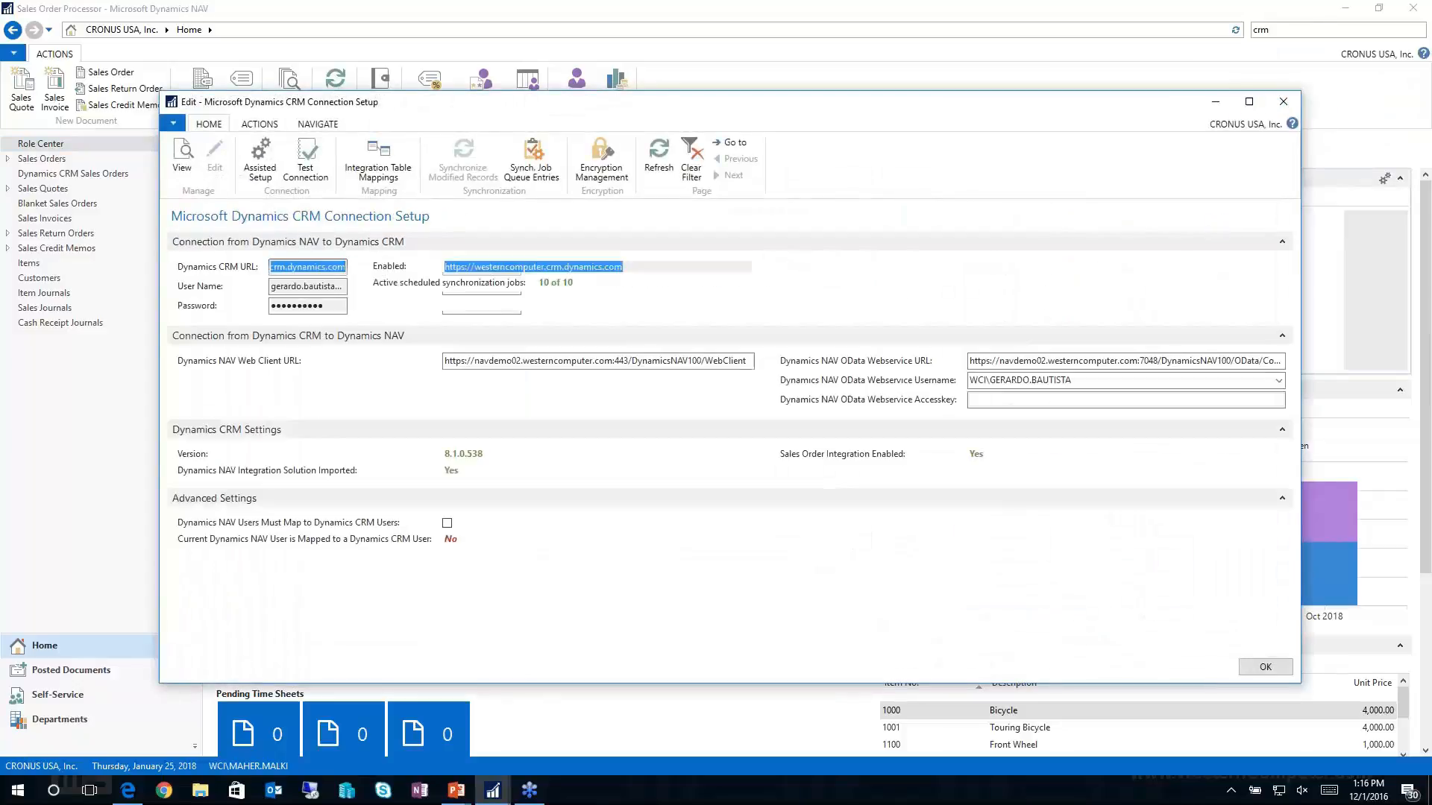
click(1249, 102)
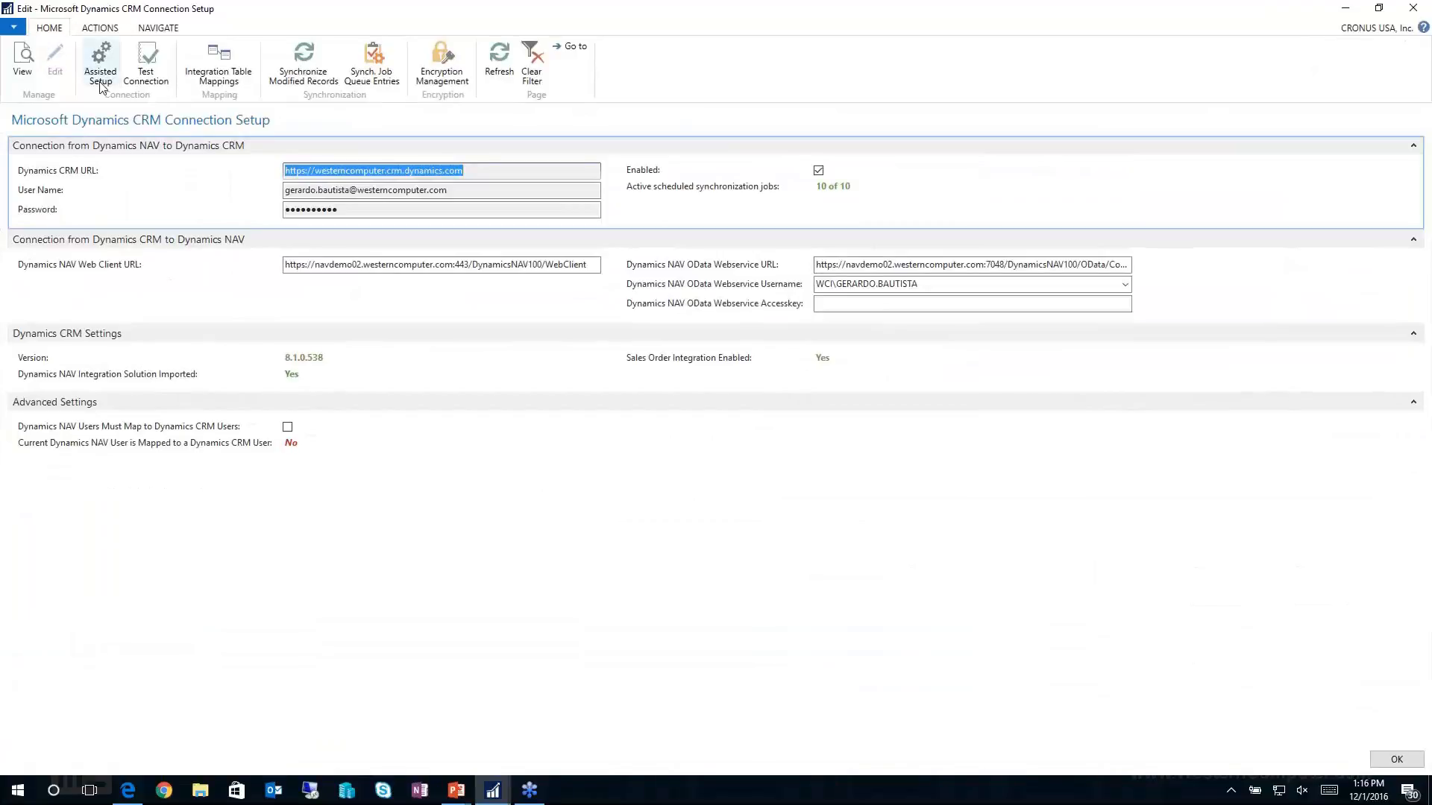
mouse_move(100, 64)
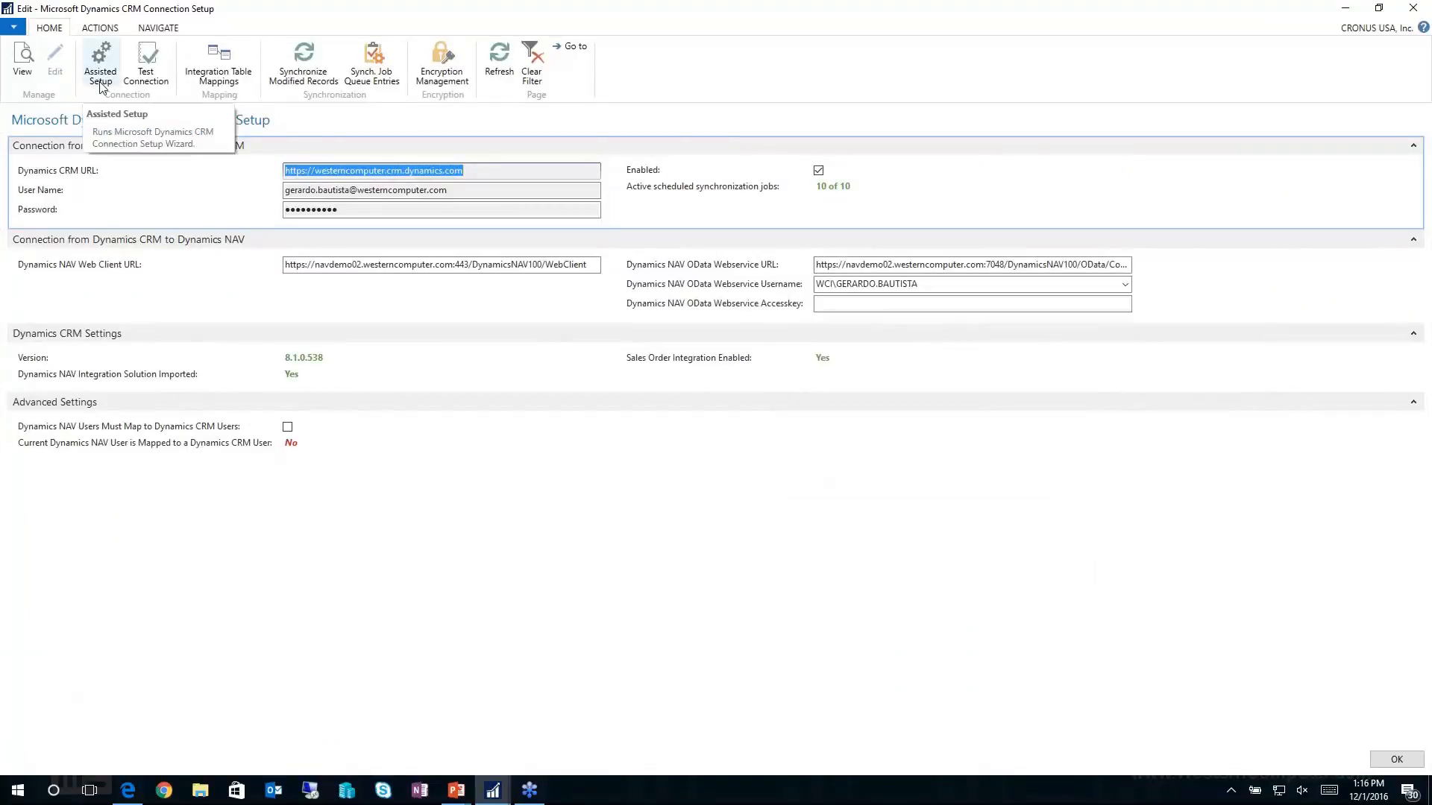
mouse_move(74, 162)
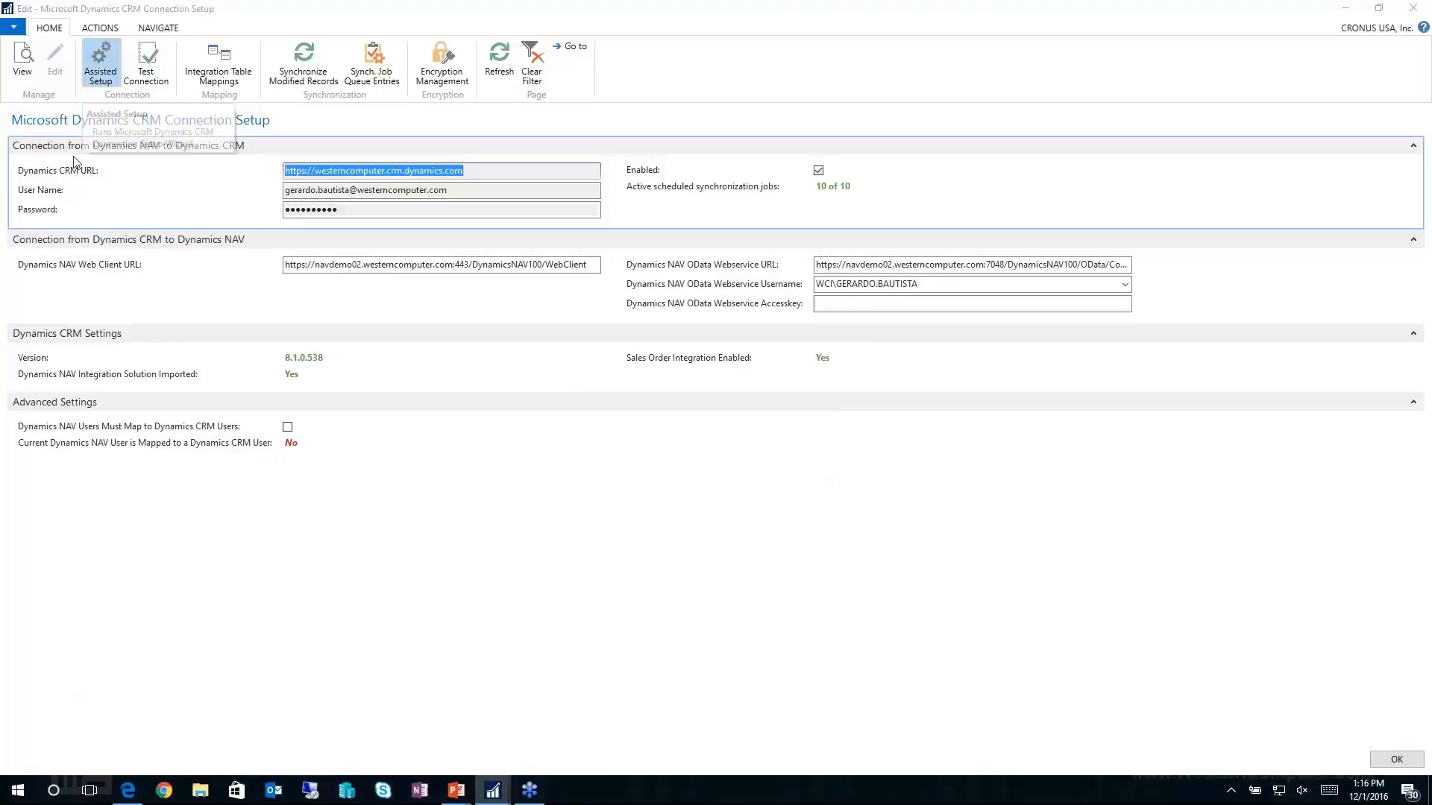
click(100, 64)
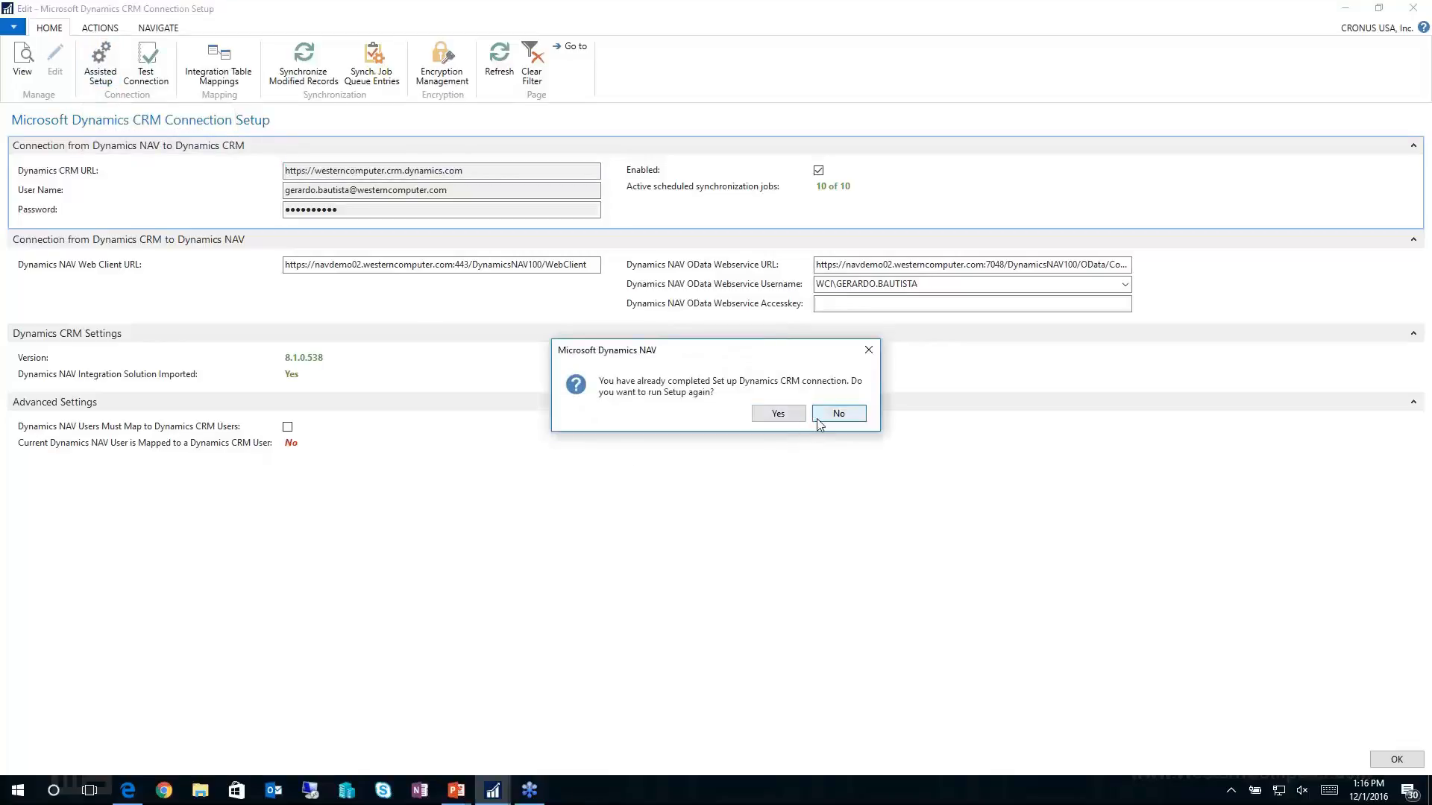
click(837, 414)
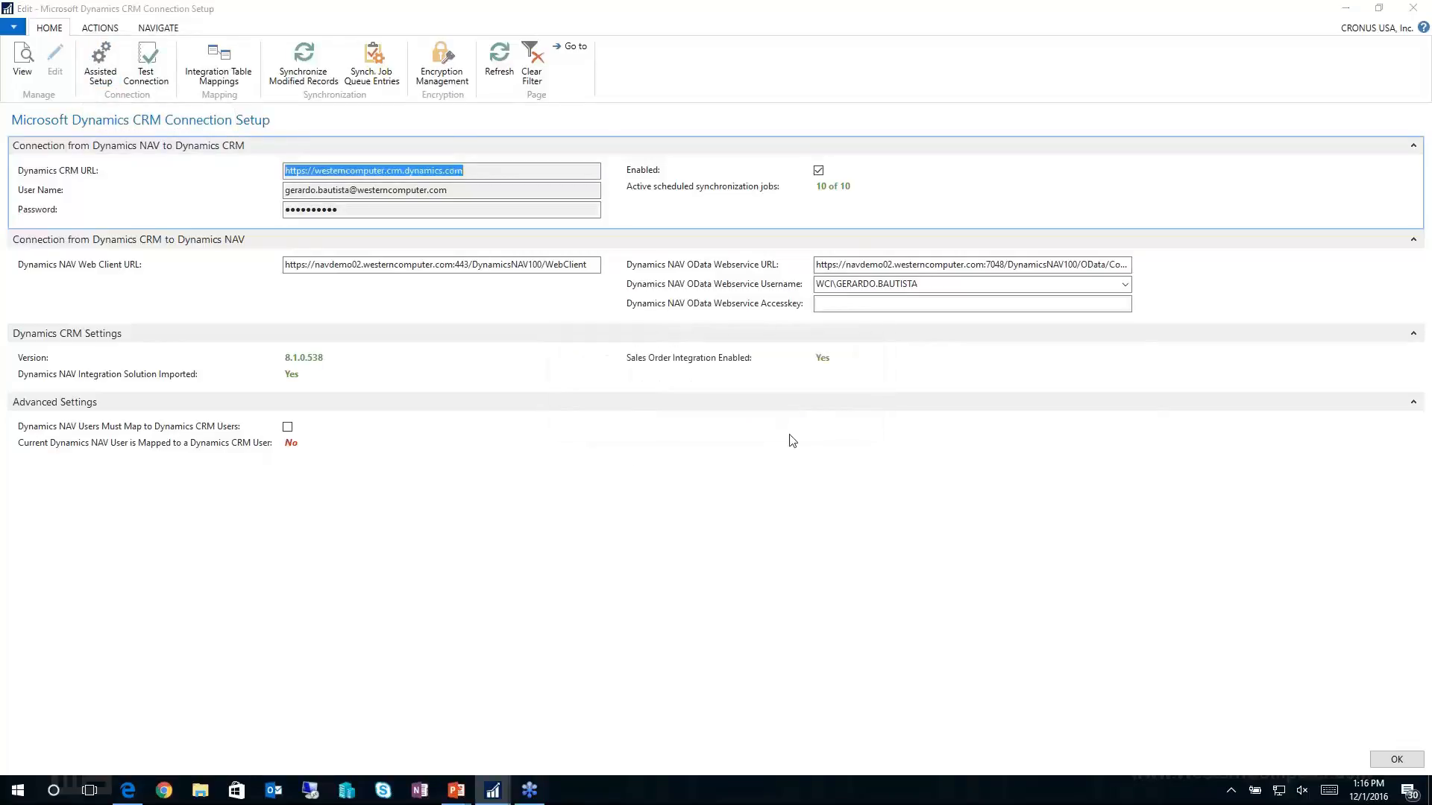
click(100, 61)
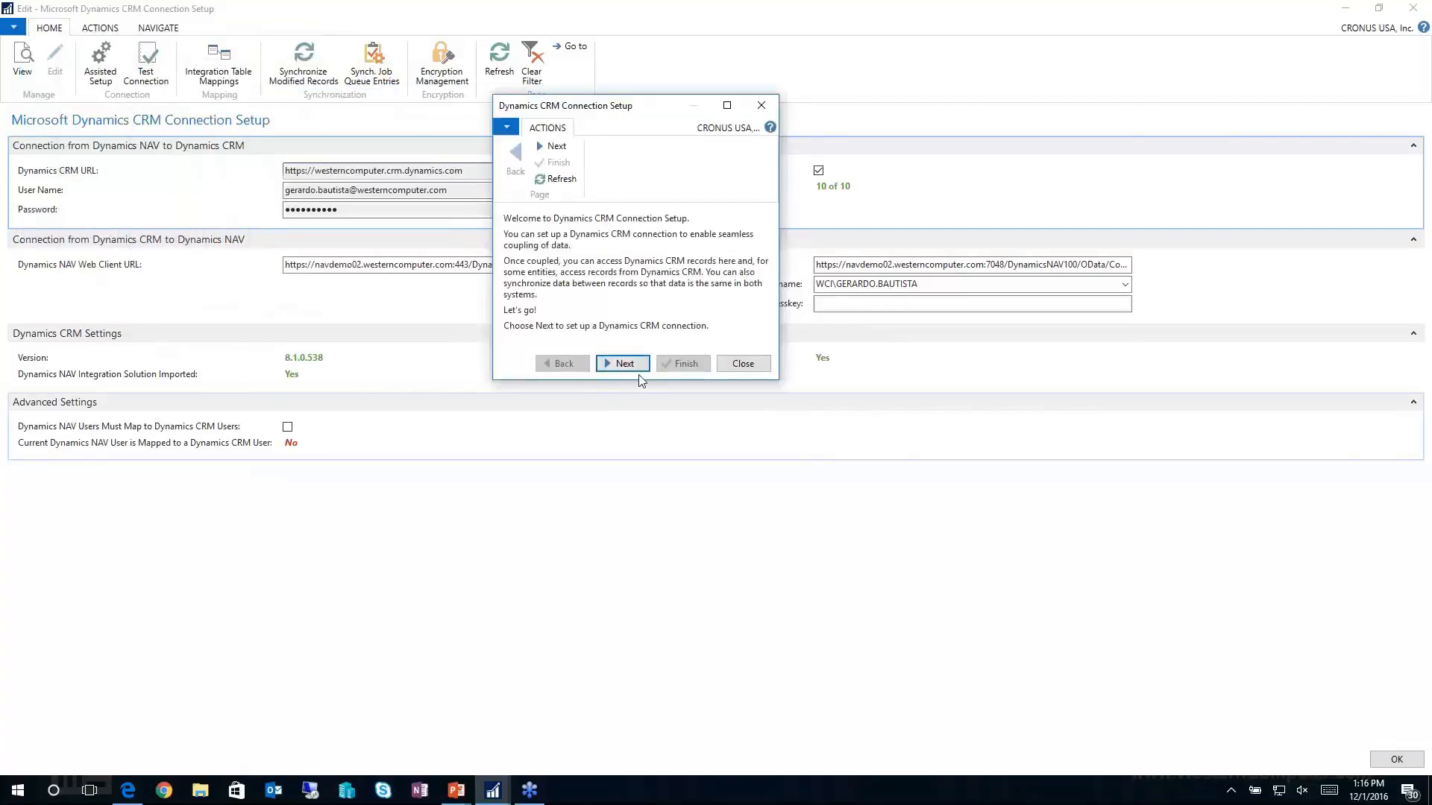
click(622, 364)
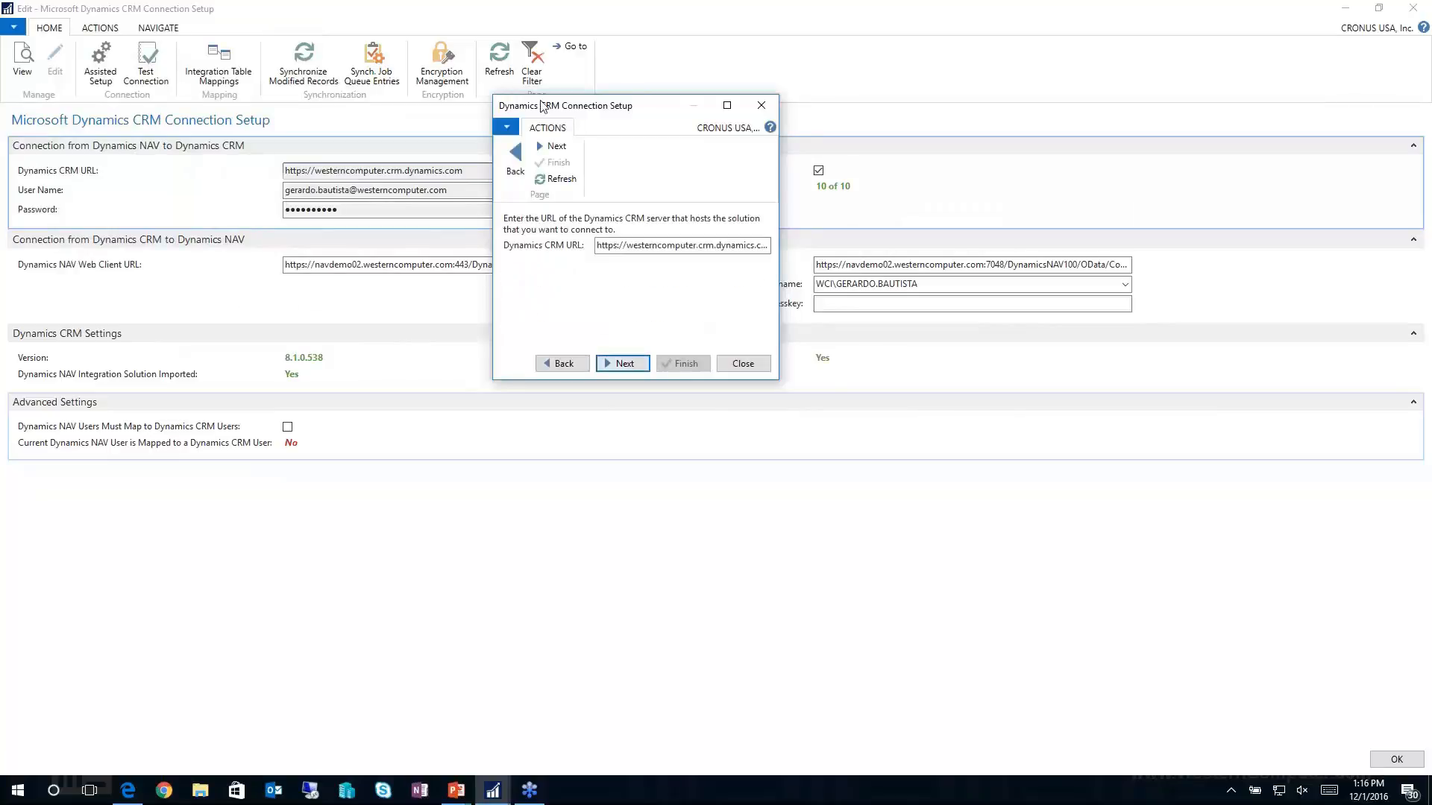
mouse_move(762, 383)
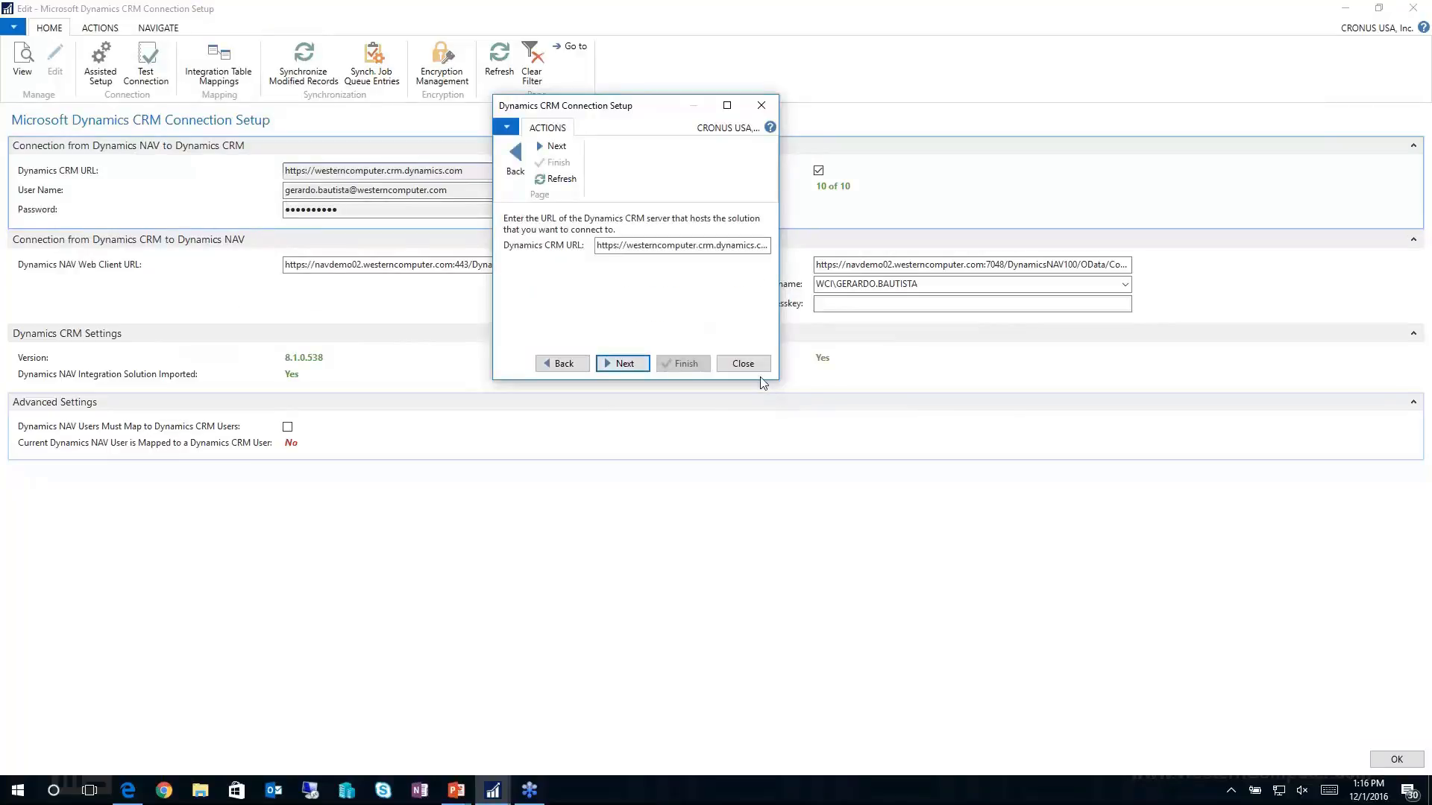
mouse_move(743, 363)
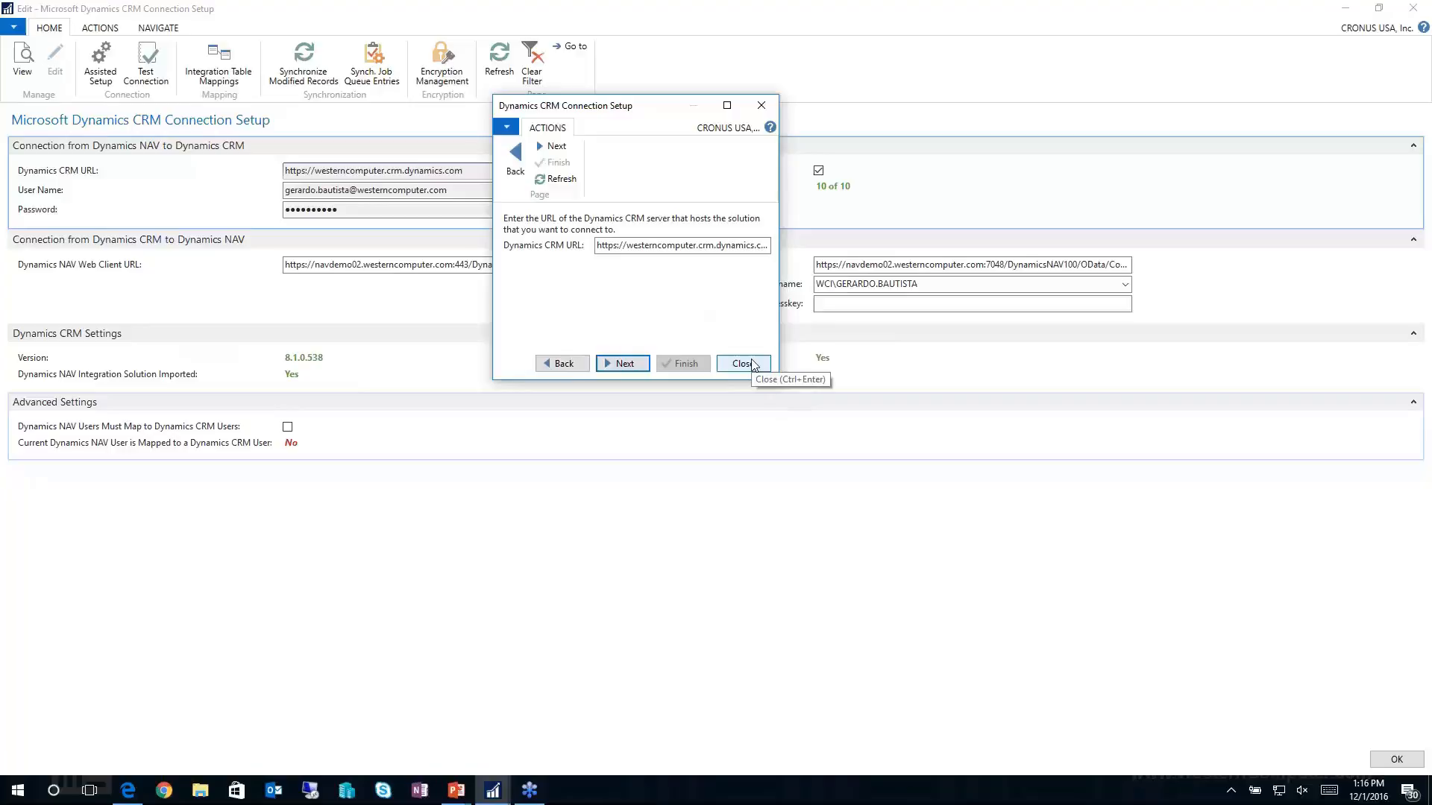
click(741, 362)
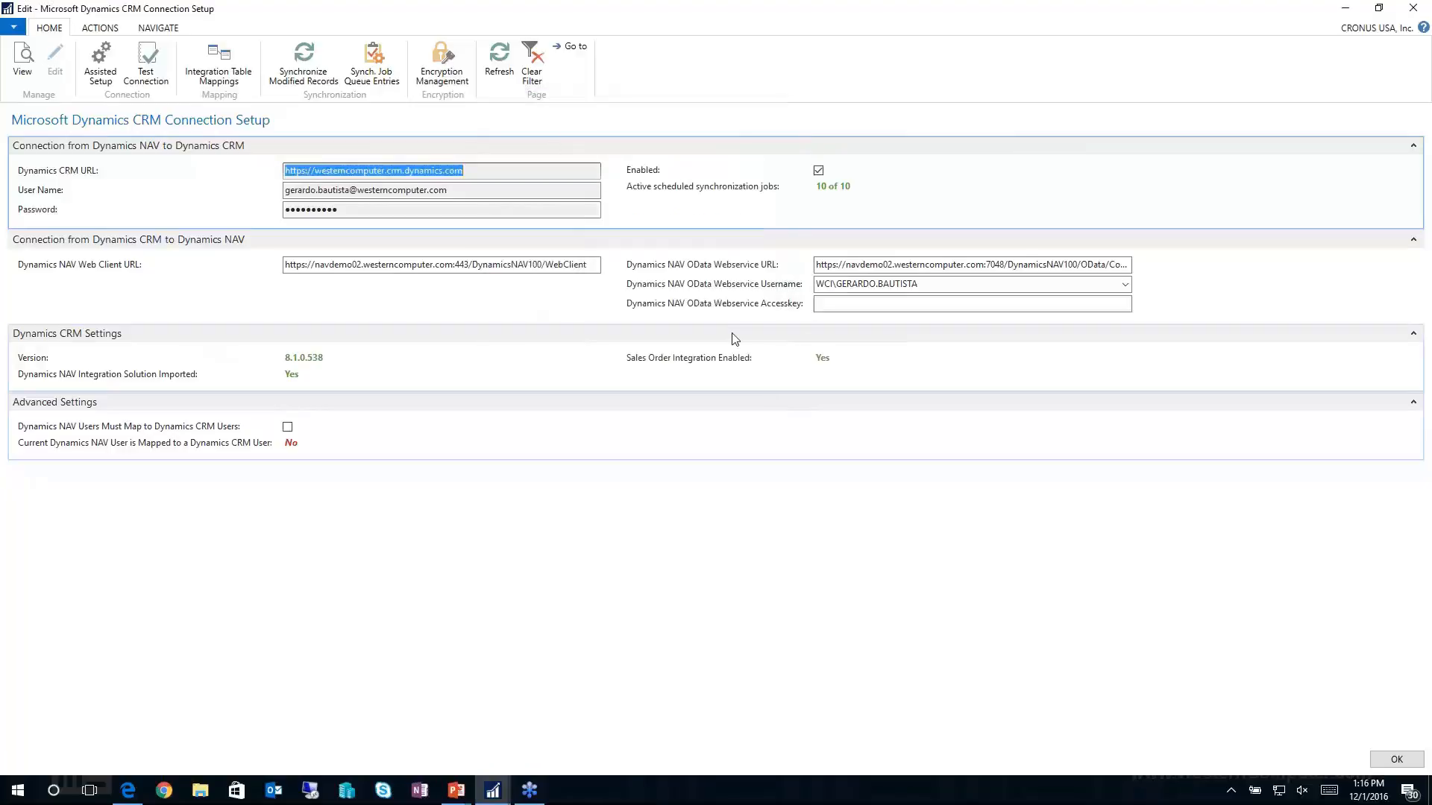
mouse_move(303, 64)
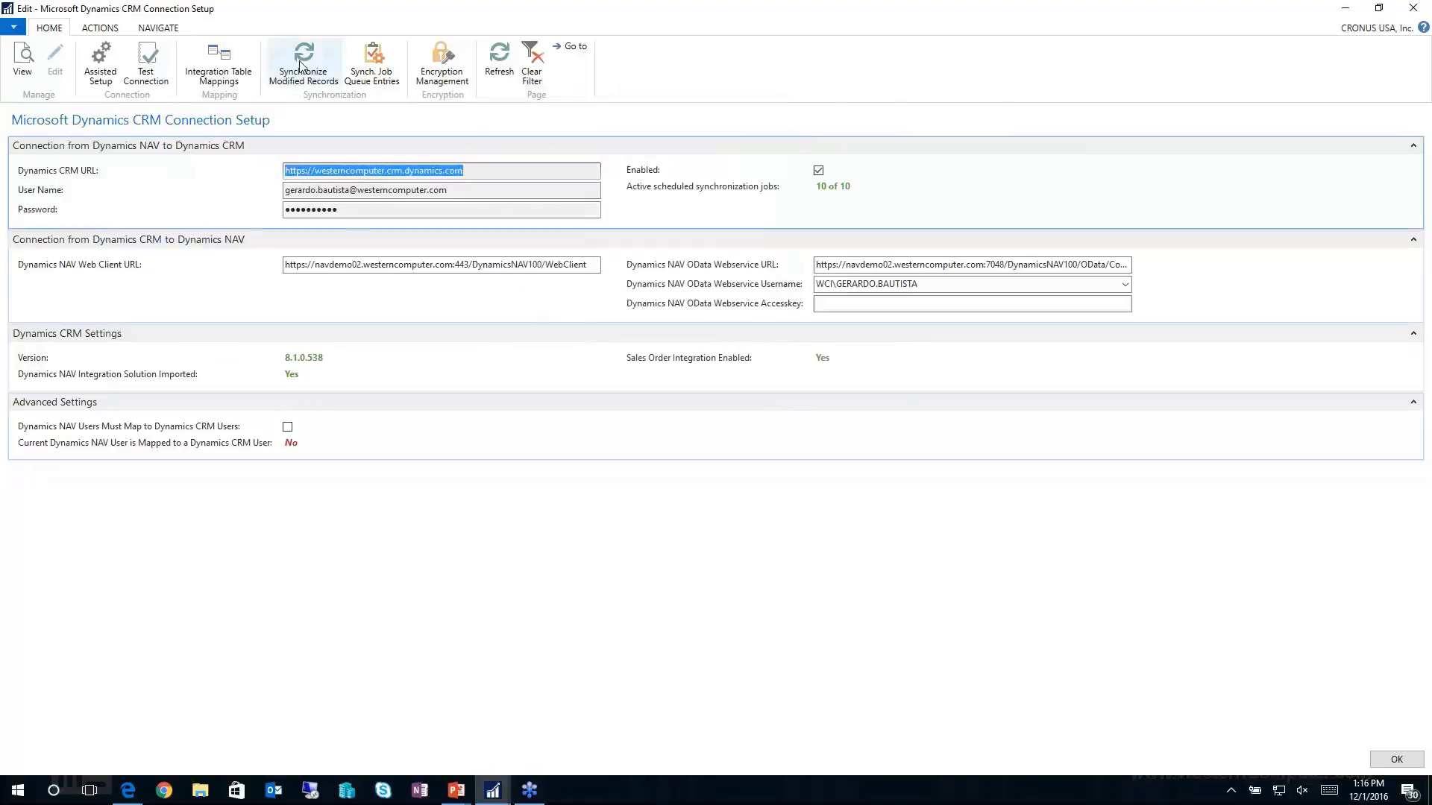
mouse_move(744, 276)
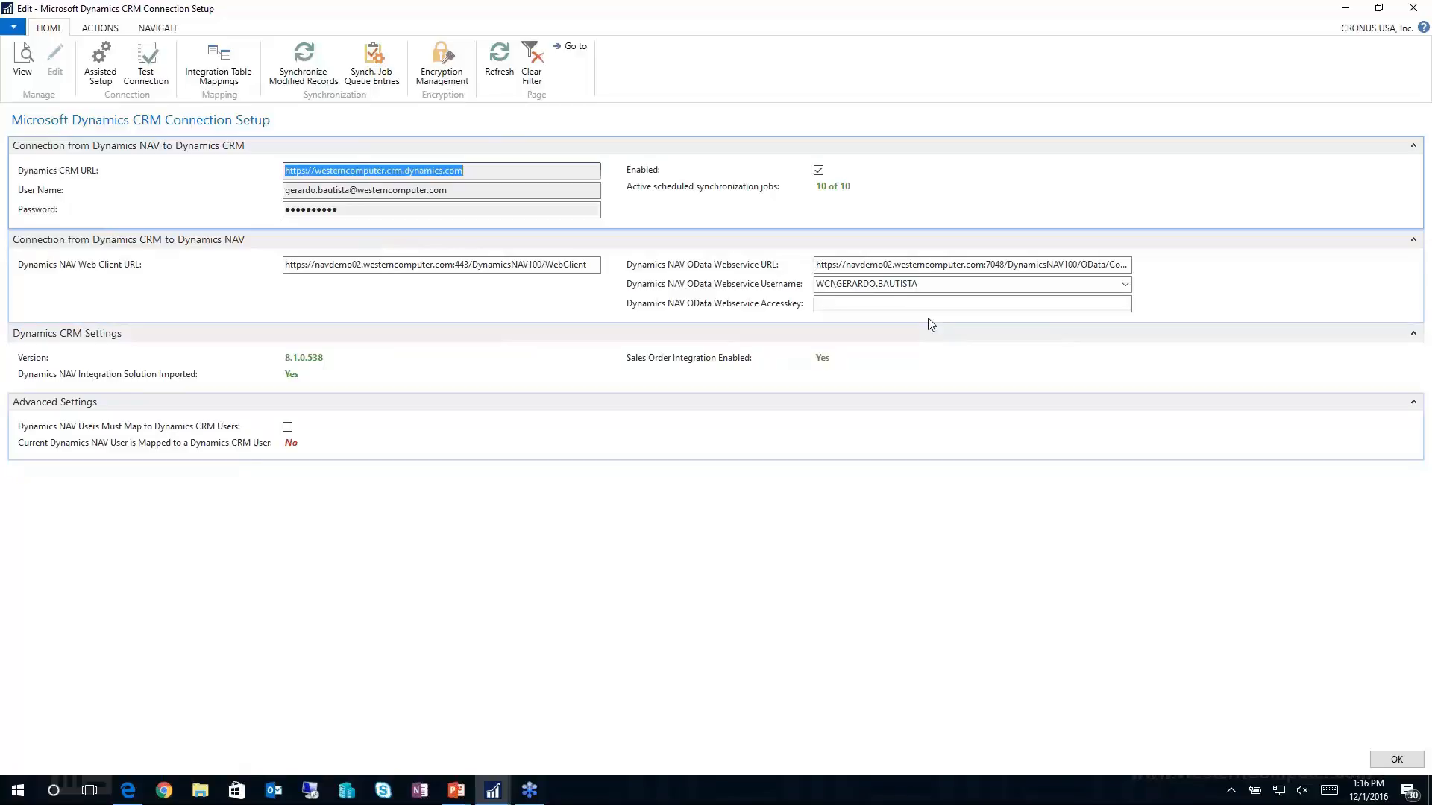
mouse_move(218, 64)
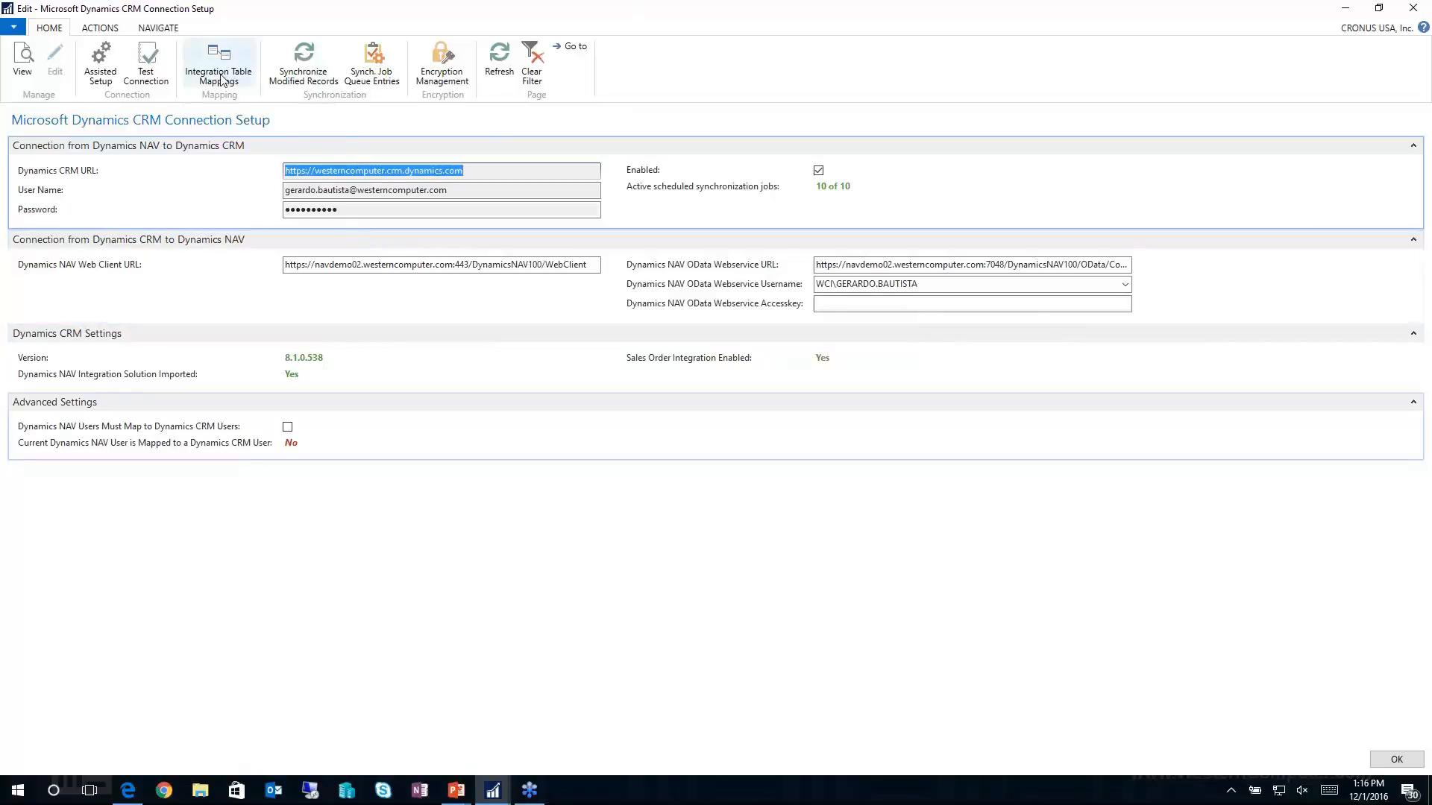
- Show the Integration Table Mappings list from the connection setup ribbon
click(218, 64)
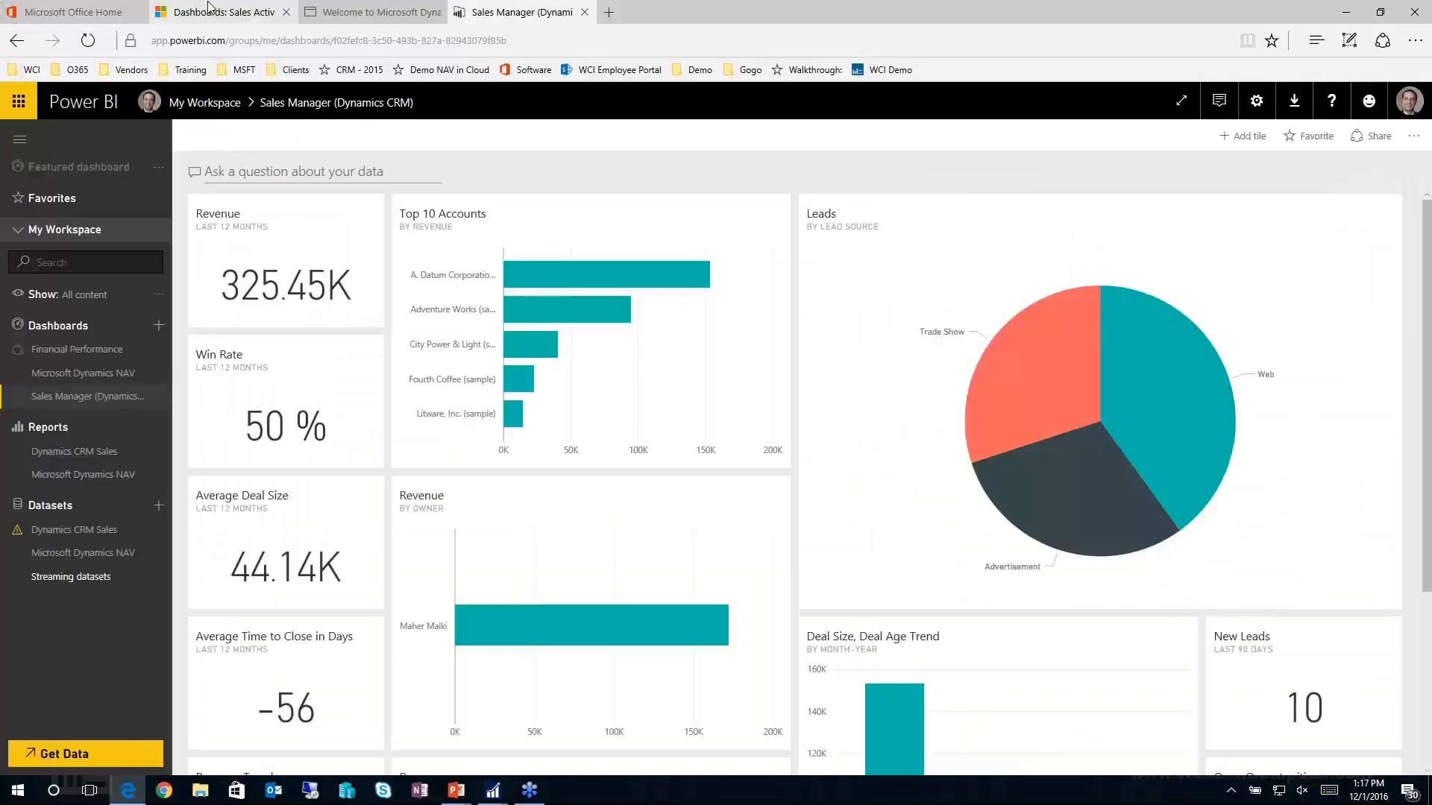
- Navigate Dynamics CRM Sales > Collateral > Orders to reach the My Orders list
click(220, 12)
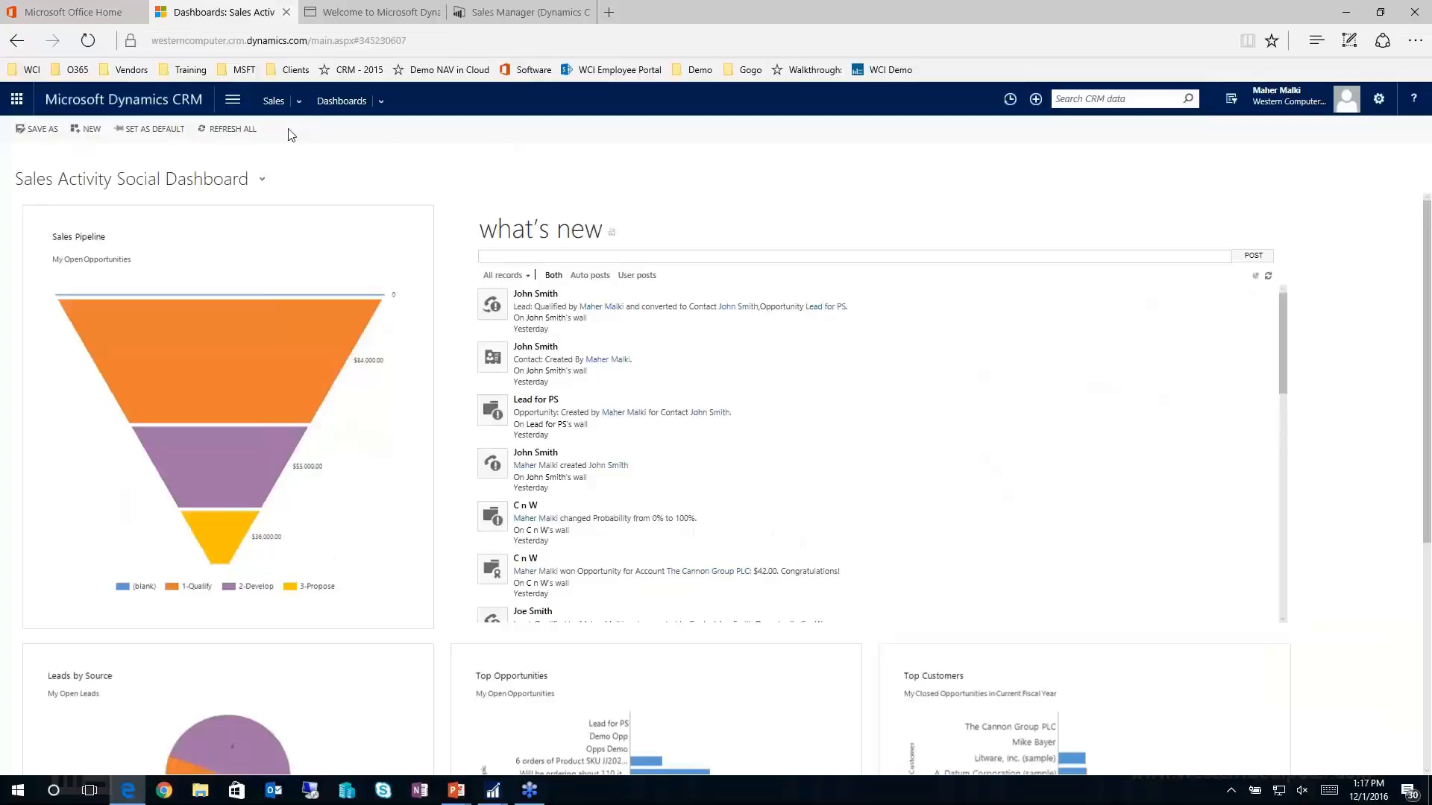
mouse_move(233, 100)
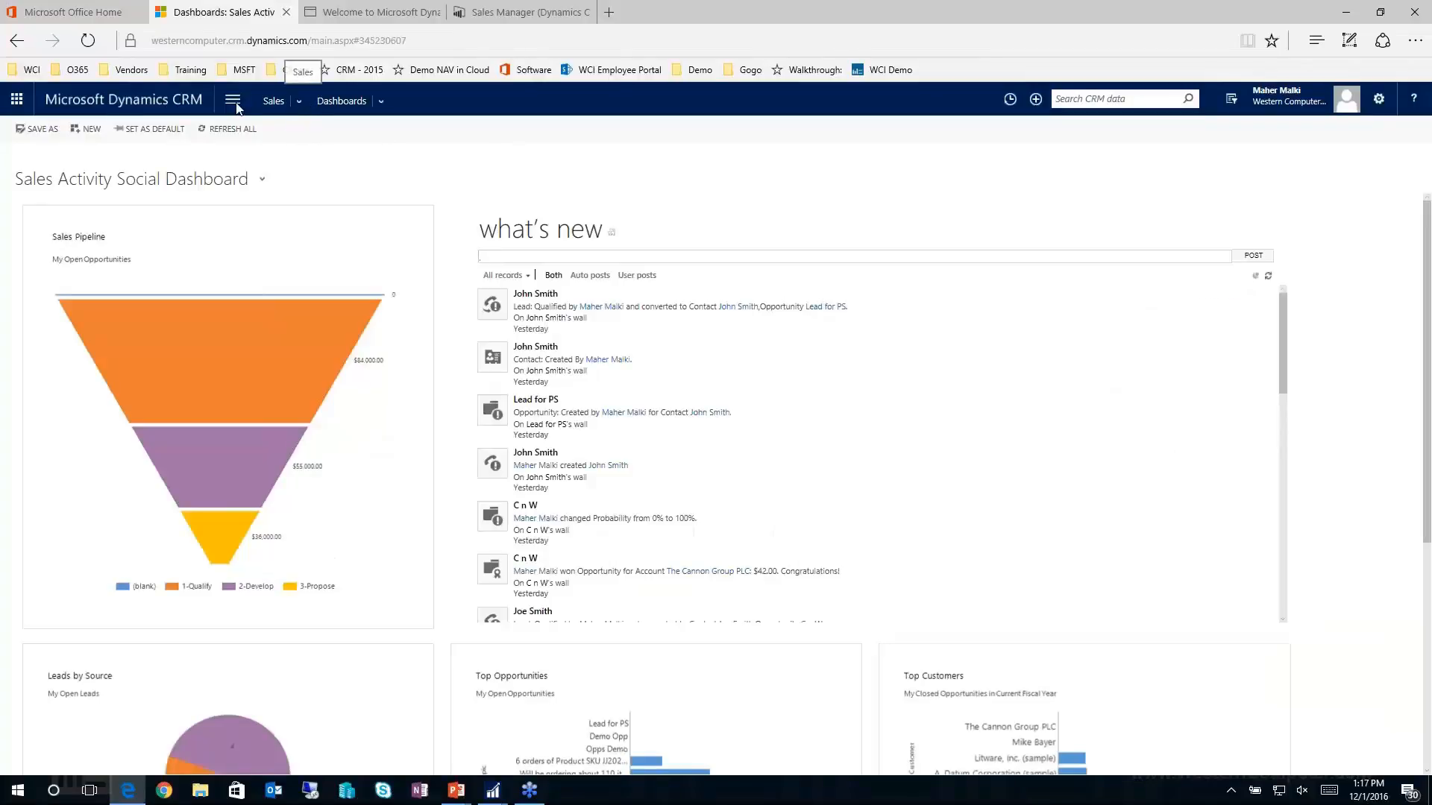
click(298, 100)
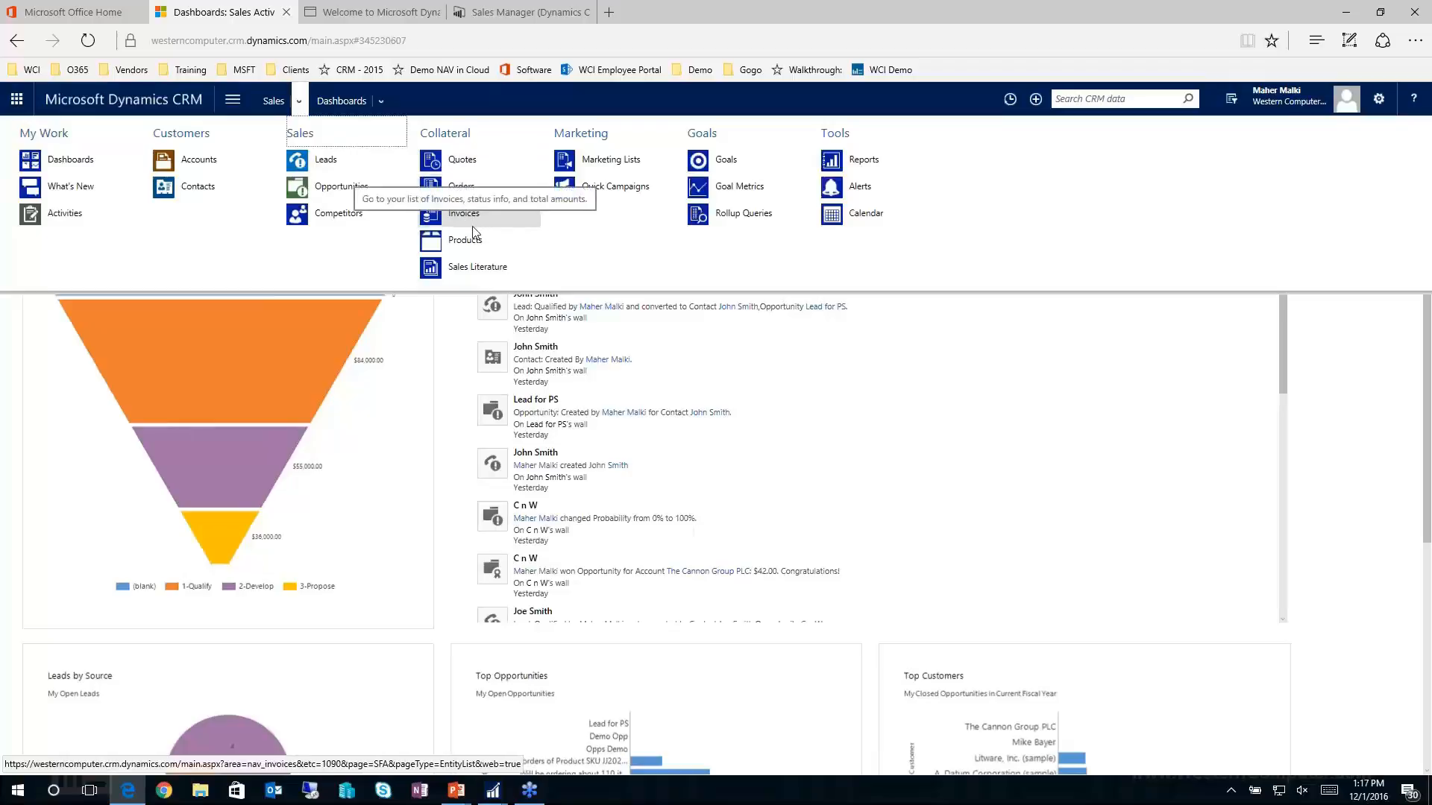
click(462, 187)
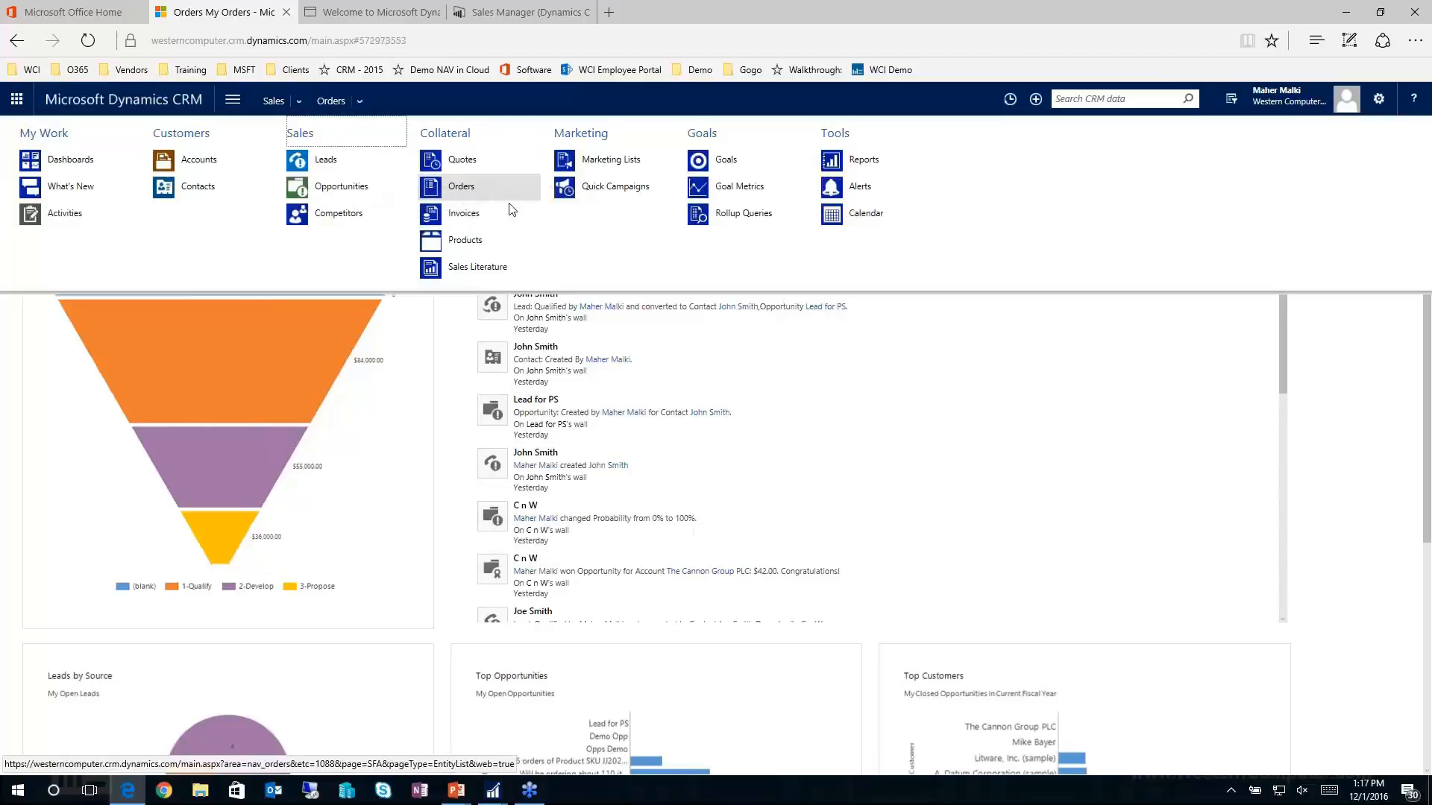
click(461, 186)
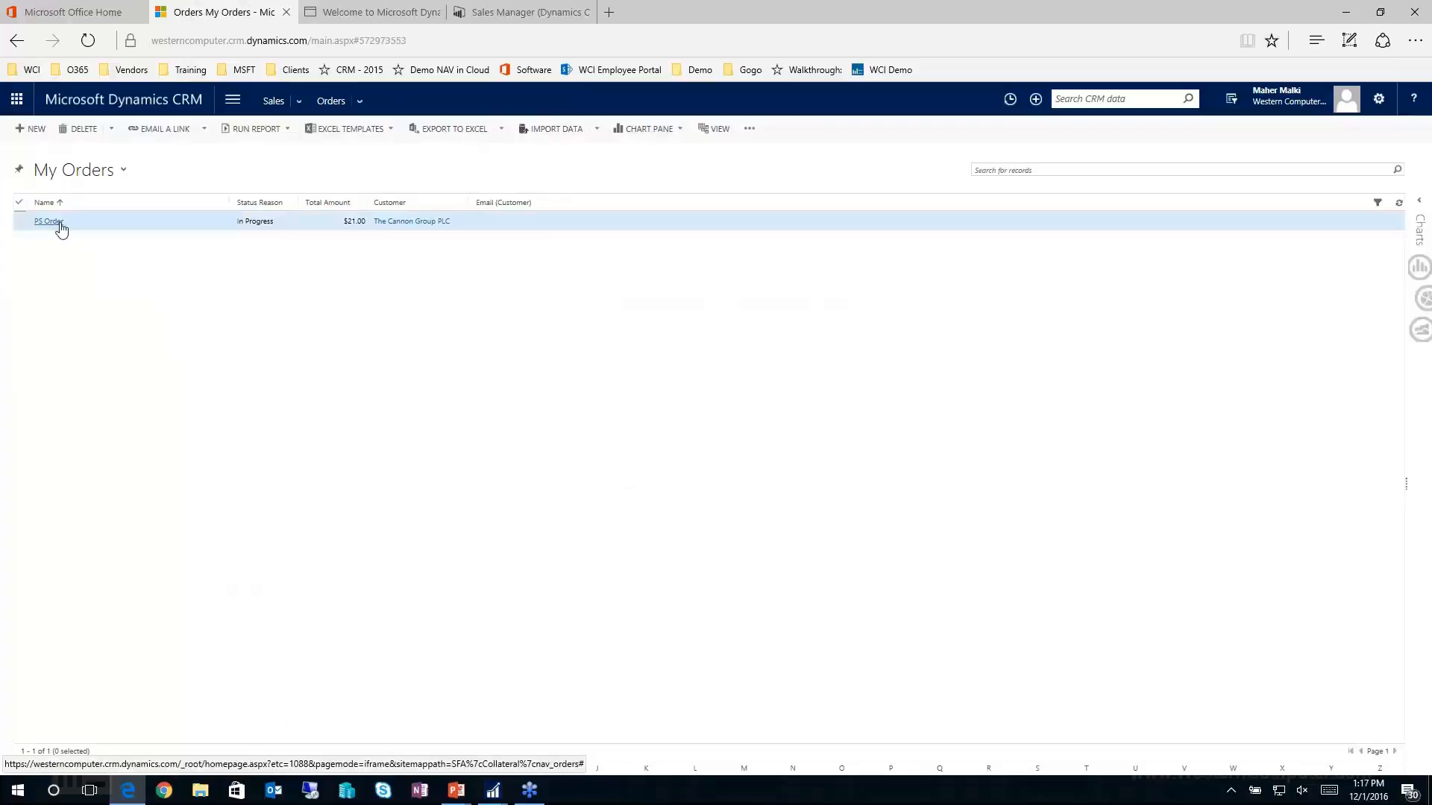
- Bring up the PS Order record showing its Dynamics NAV Default Price List and $21.00 line
click(48, 220)
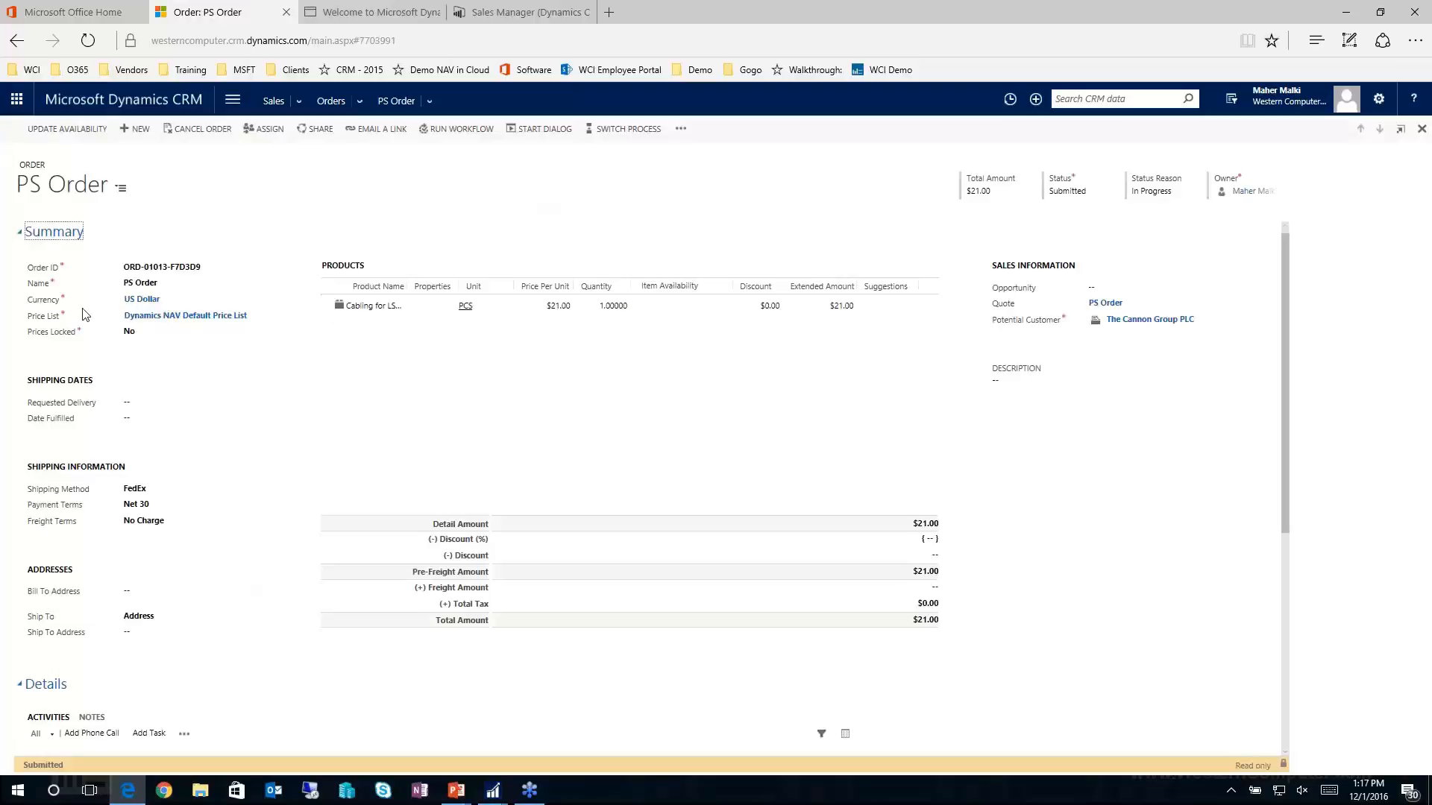
mouse_move(185, 315)
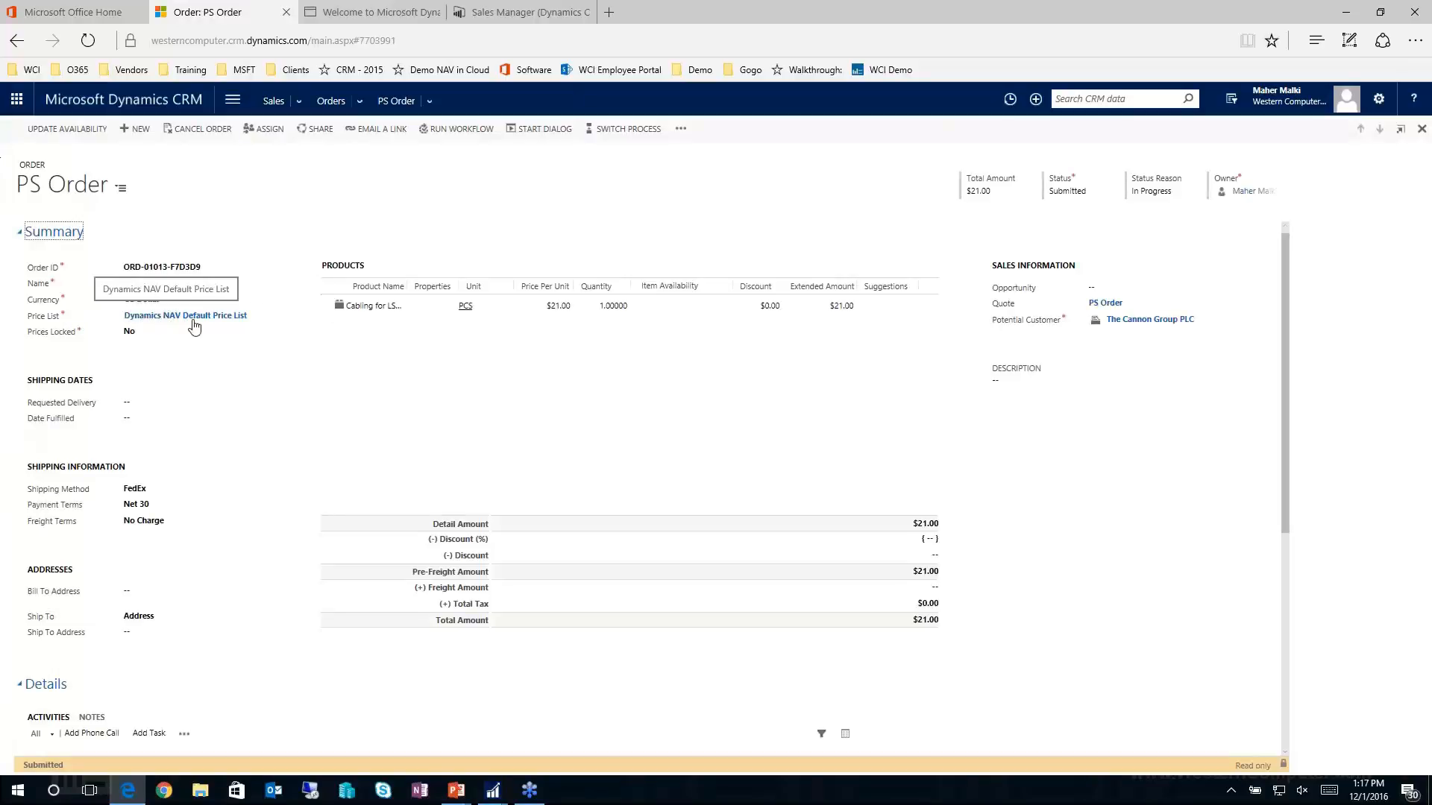
mouse_move(148, 327)
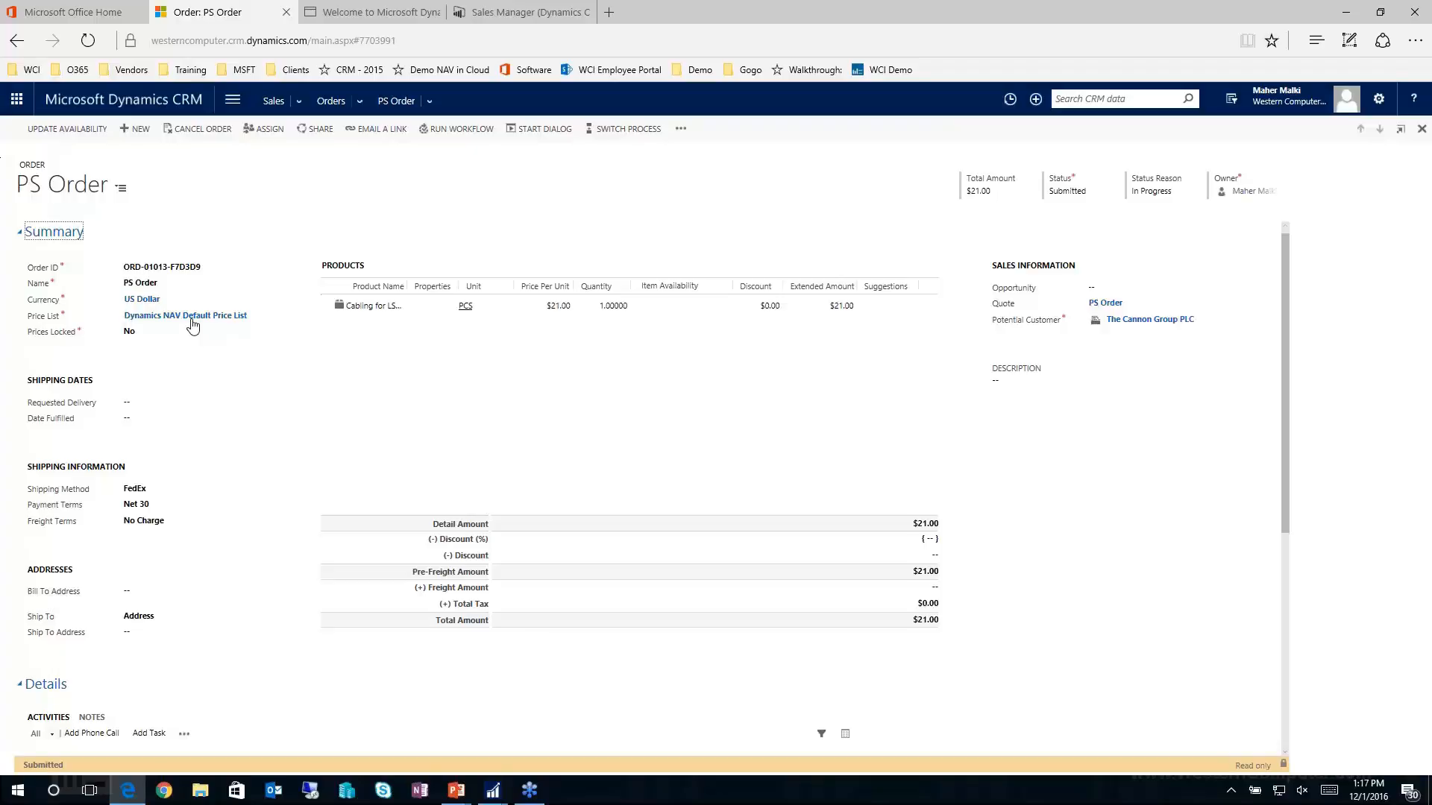
mouse_move(945, 383)
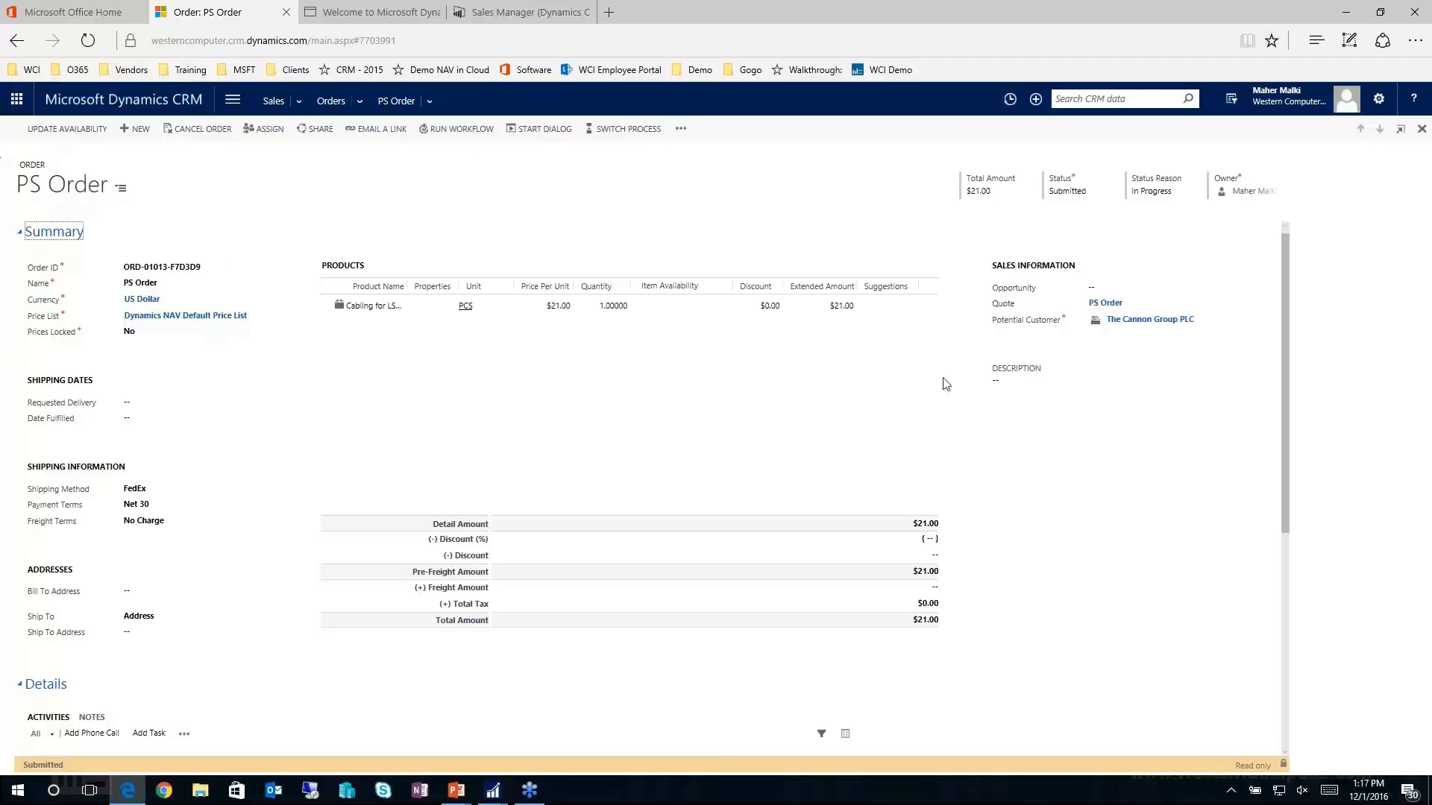
mouse_move(800, 384)
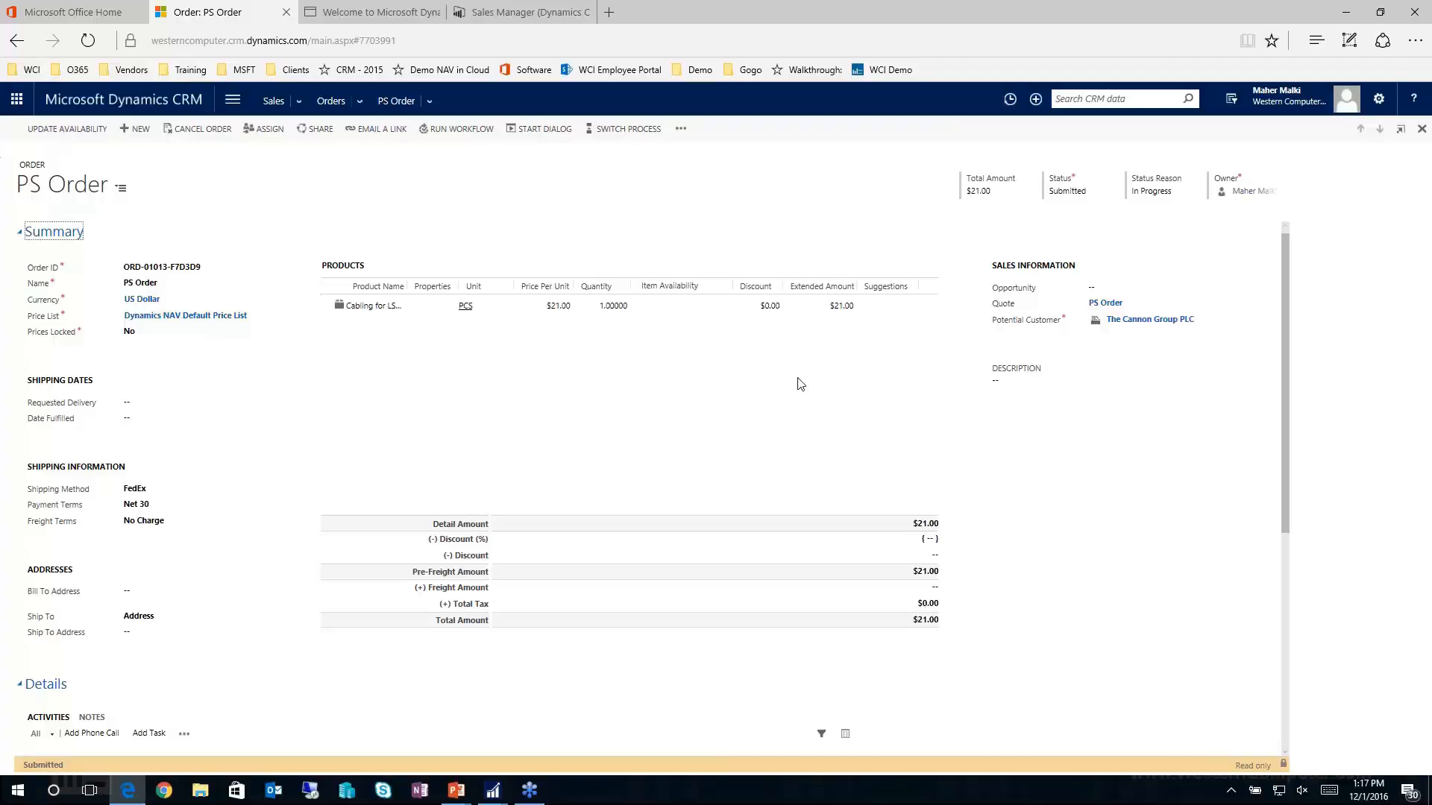
mouse_move(670, 286)
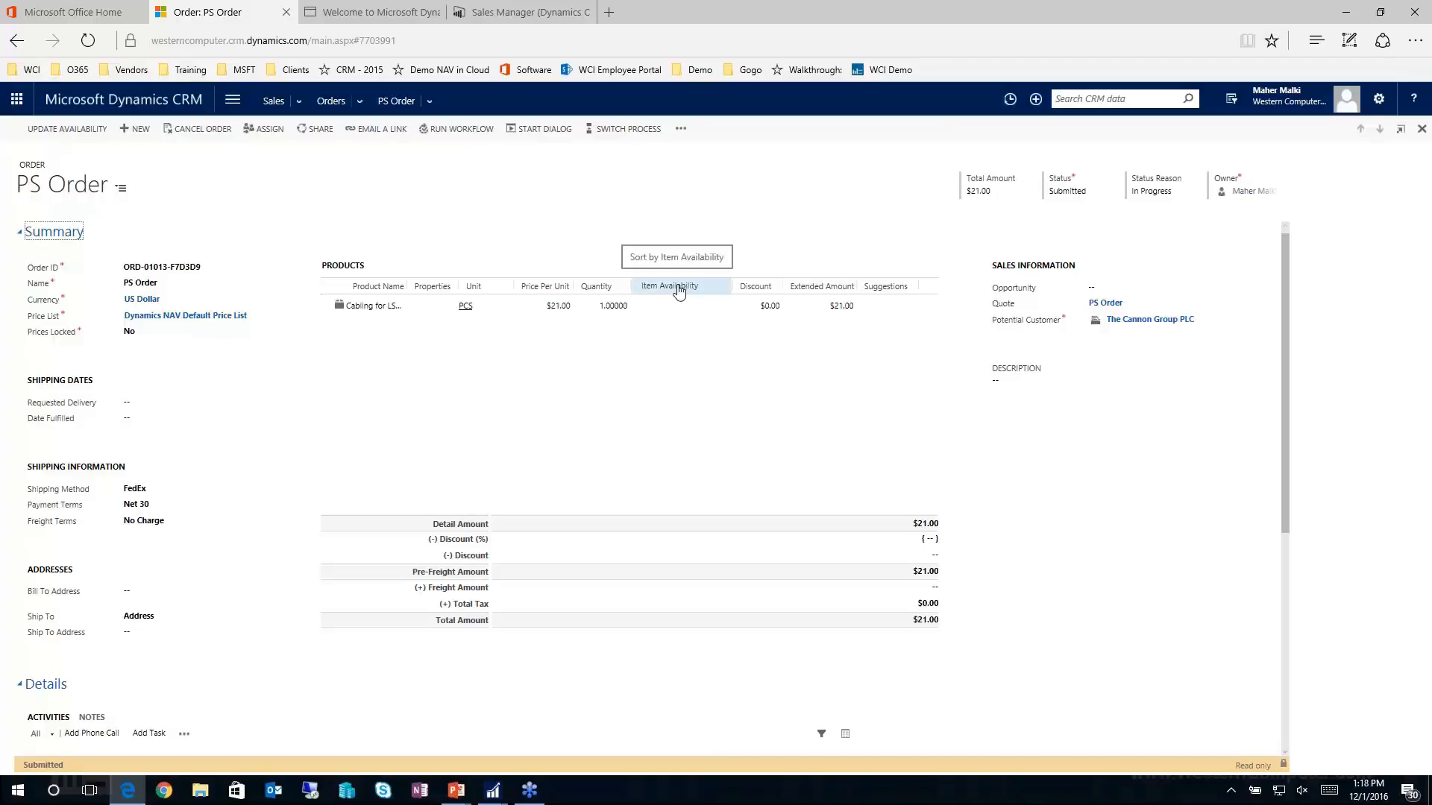
mouse_move(64, 129)
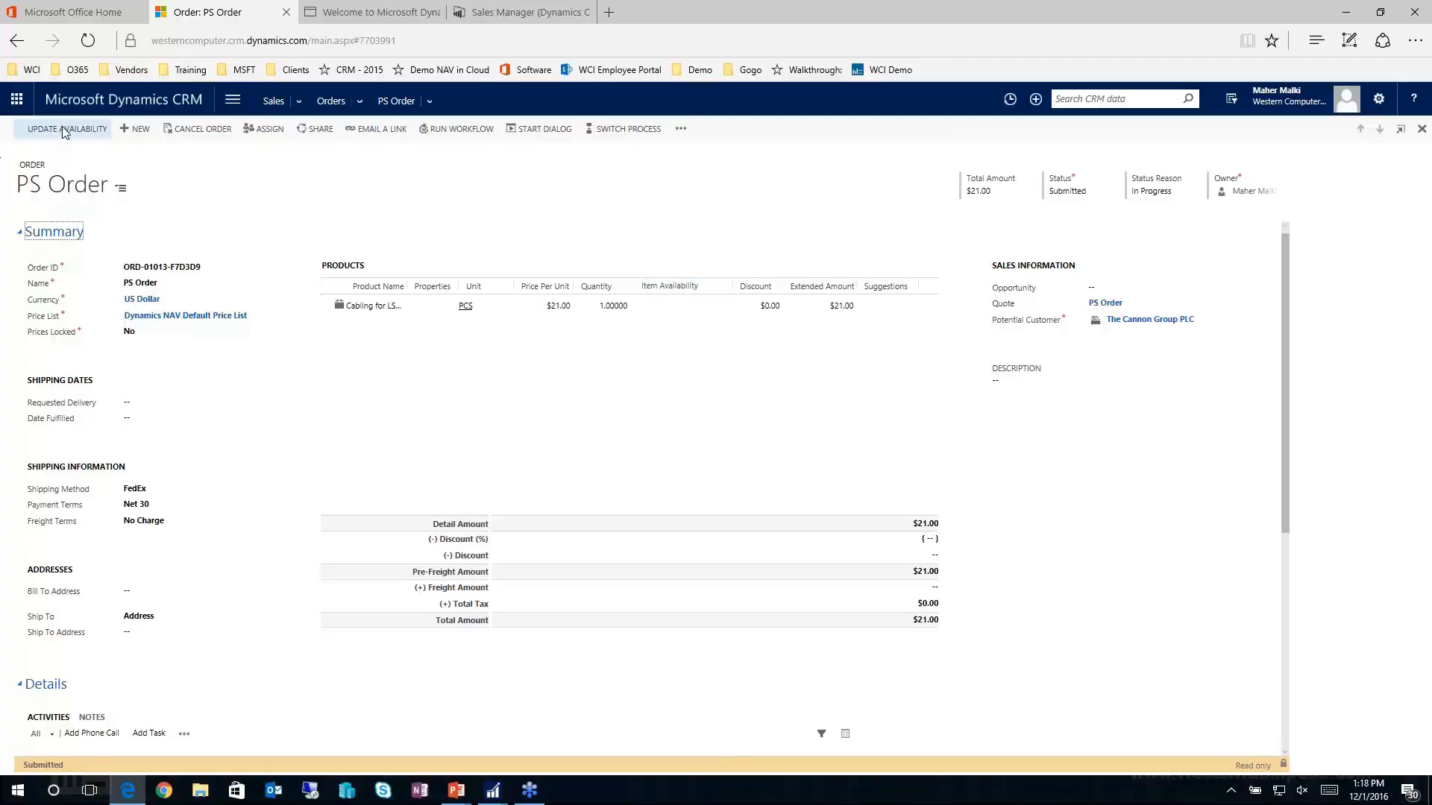
mouse_move(65, 128)
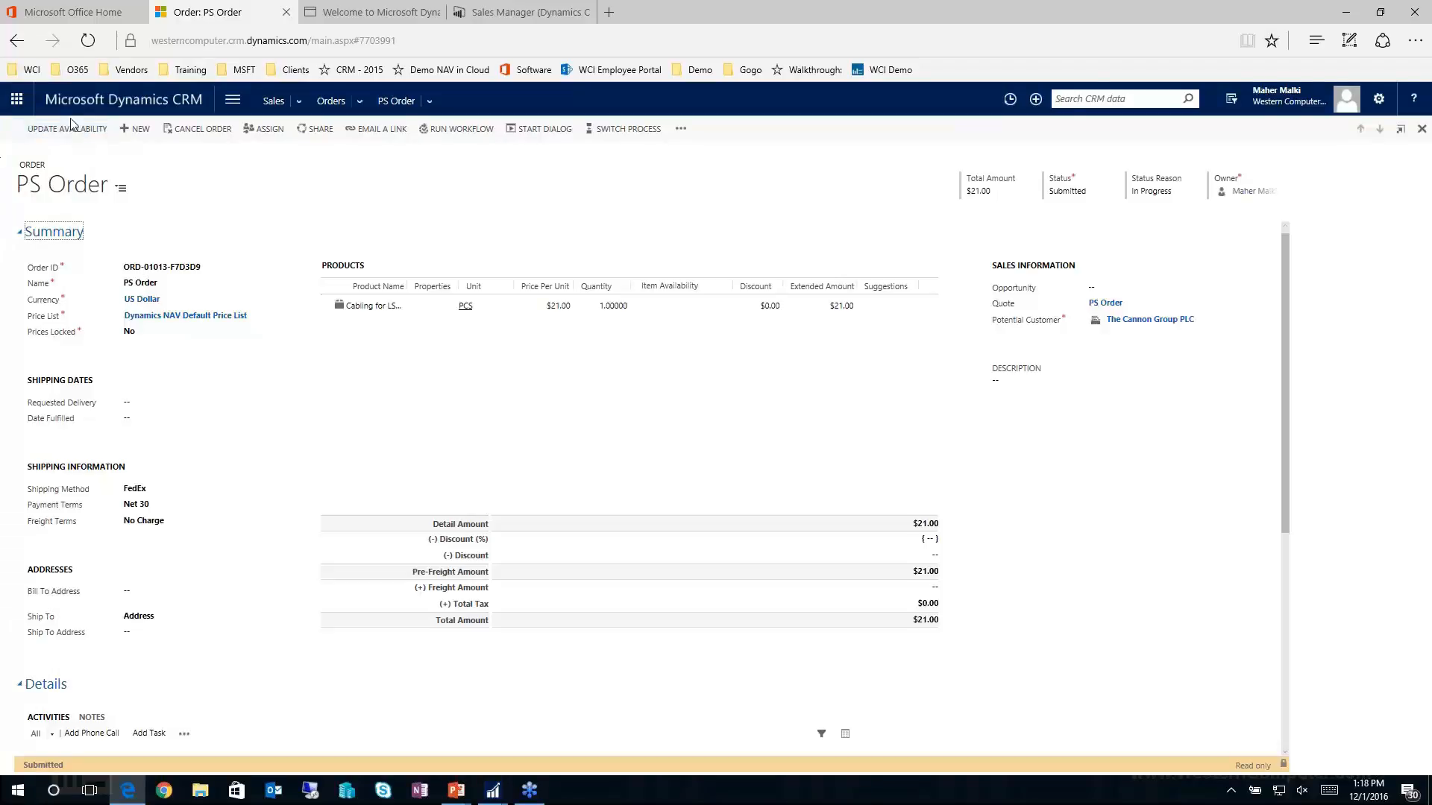
mouse_move(219, 160)
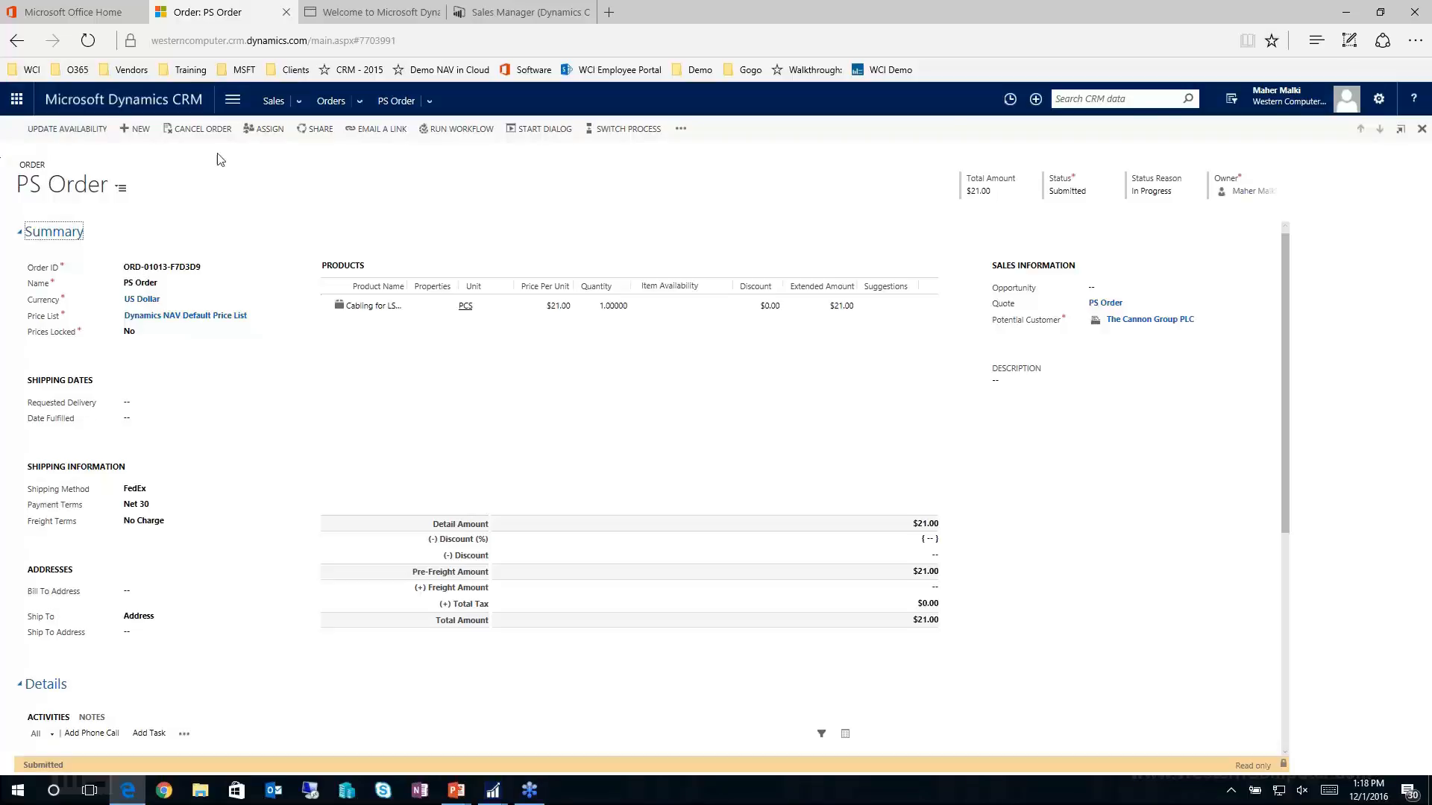
mouse_move(713, 406)
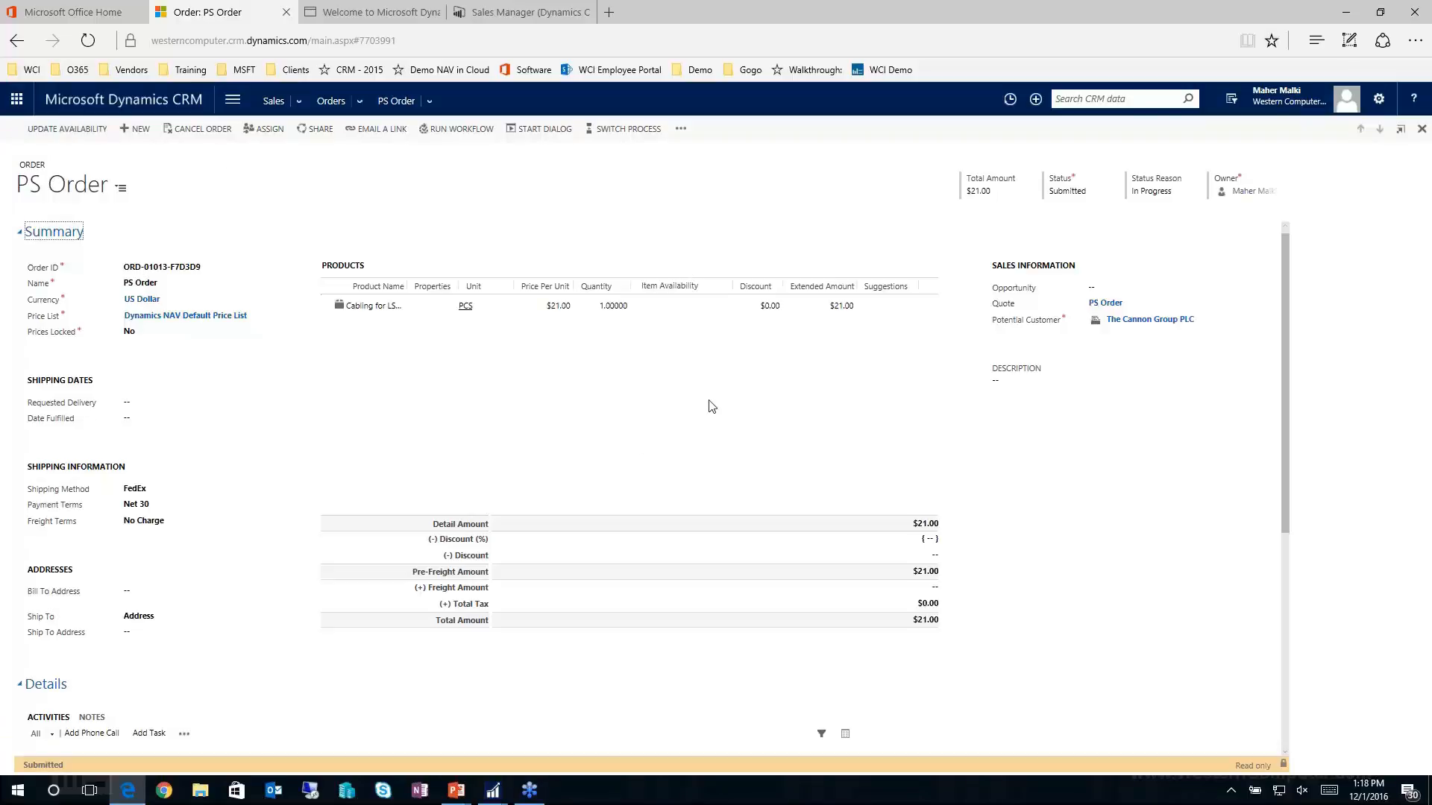